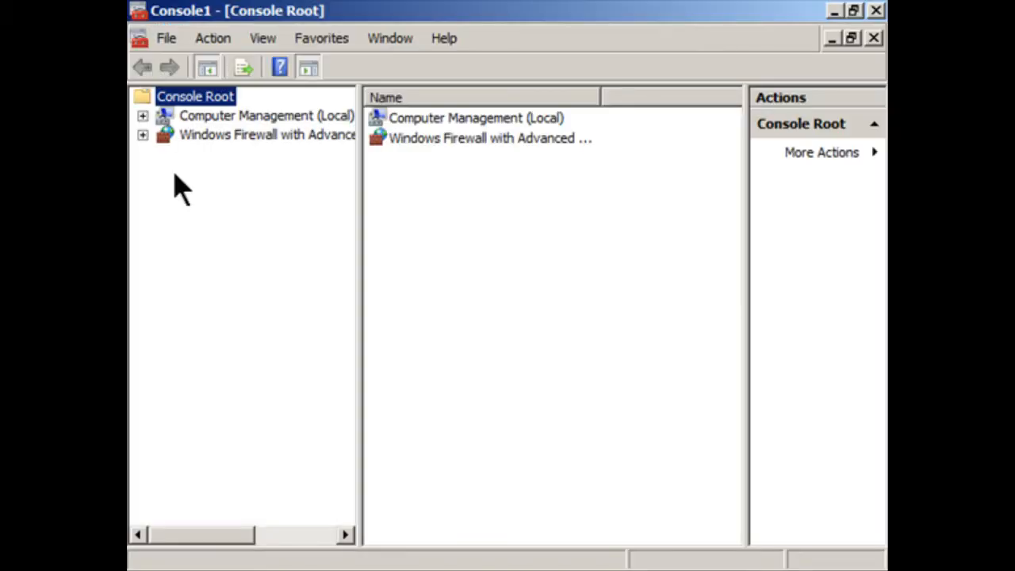
mouse_move(202, 131)
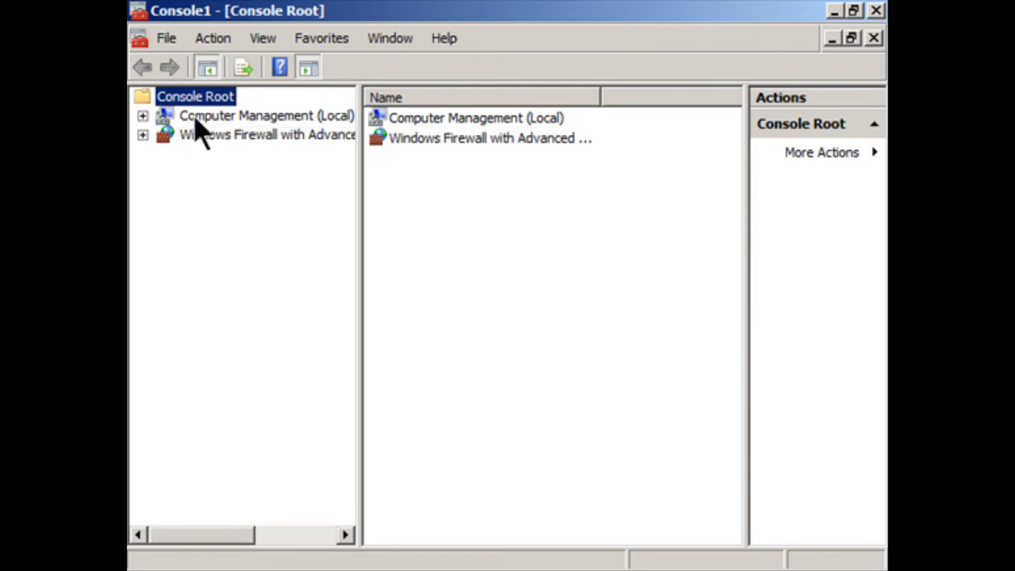
mouse_move(198, 163)
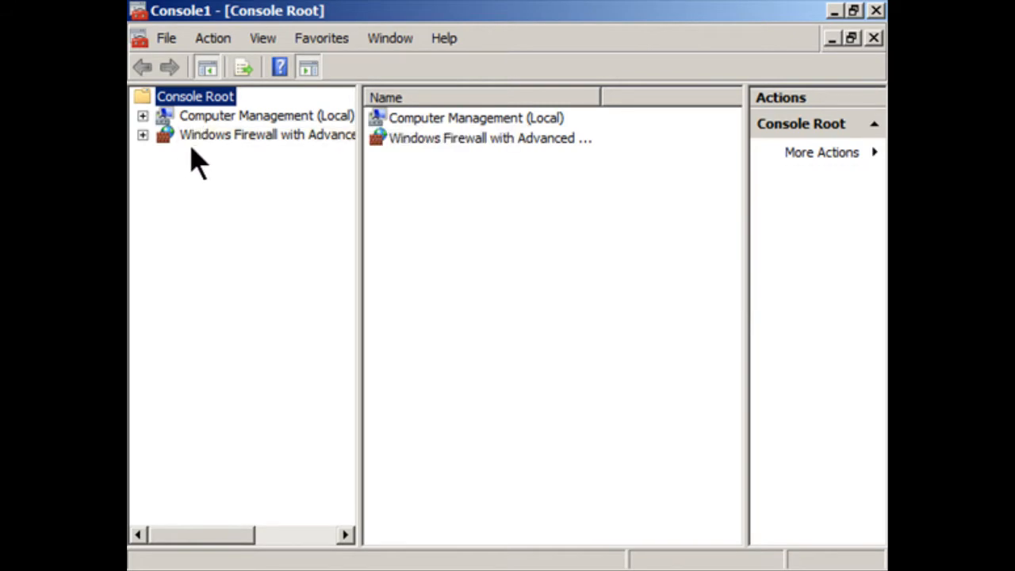
Select Windows Firewall with Advanced Security in the console tree to view profile statuses.
click(268, 134)
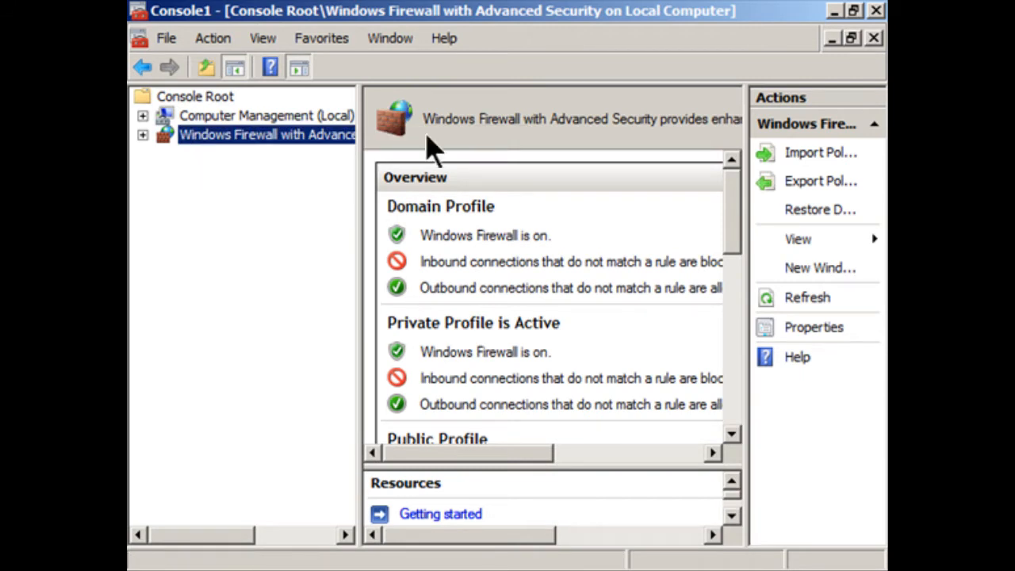
mouse_move(508, 186)
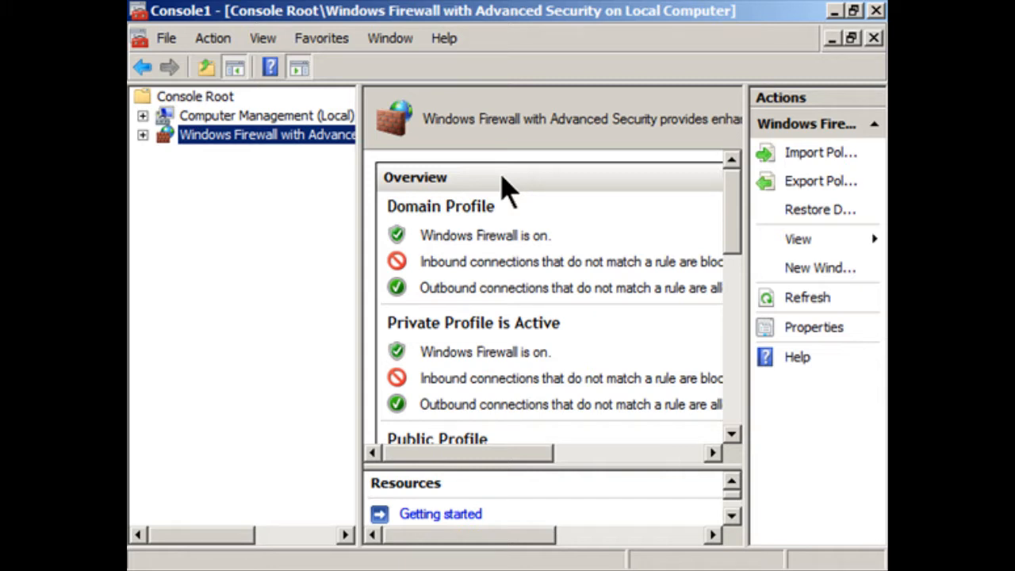
Expand the firewall node to show Inbound, Outbound, Connection Security Rules and Monitoring.
click(143, 134)
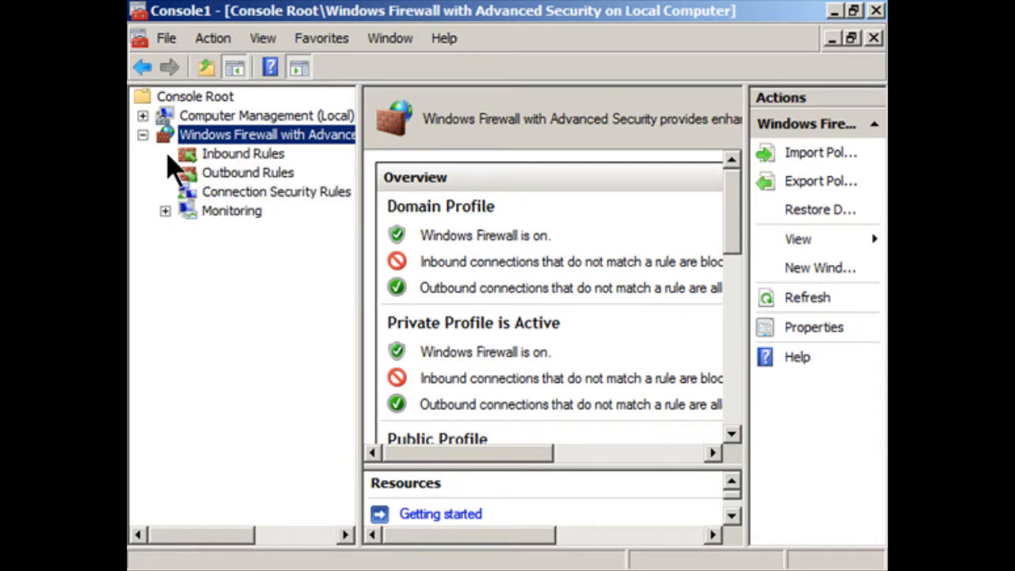
mouse_move(277, 173)
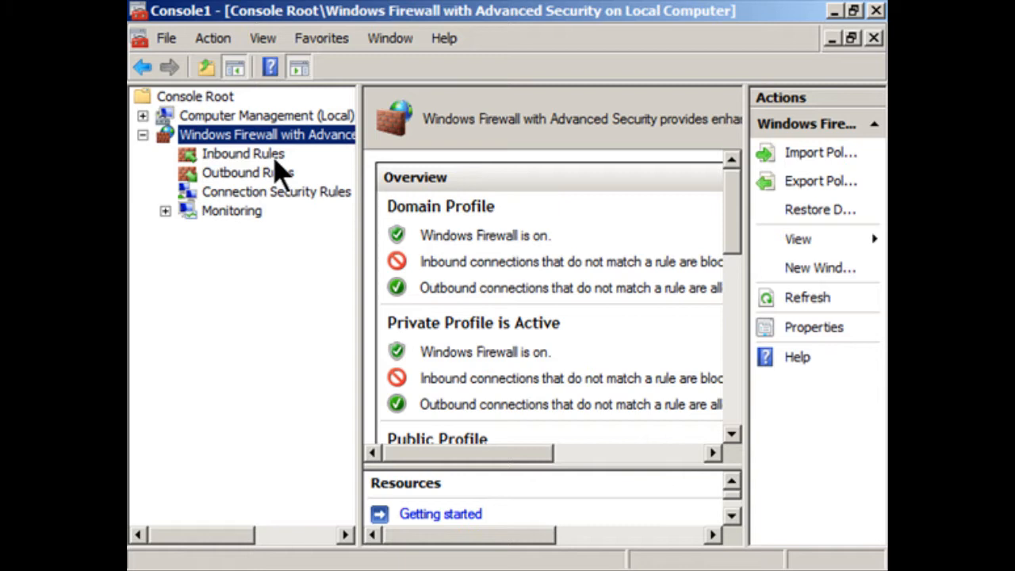
mouse_move(285, 190)
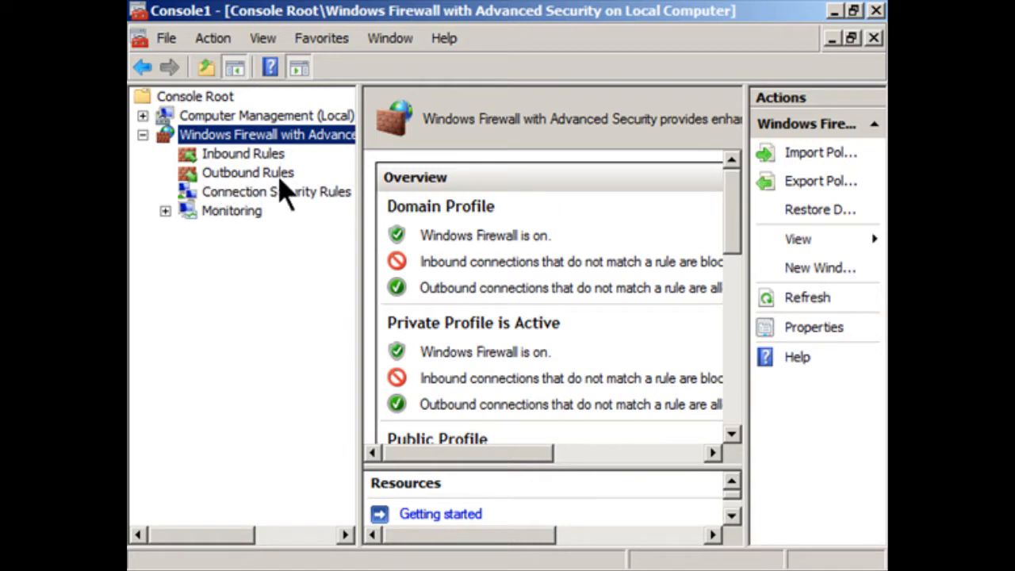
mouse_move(286, 186)
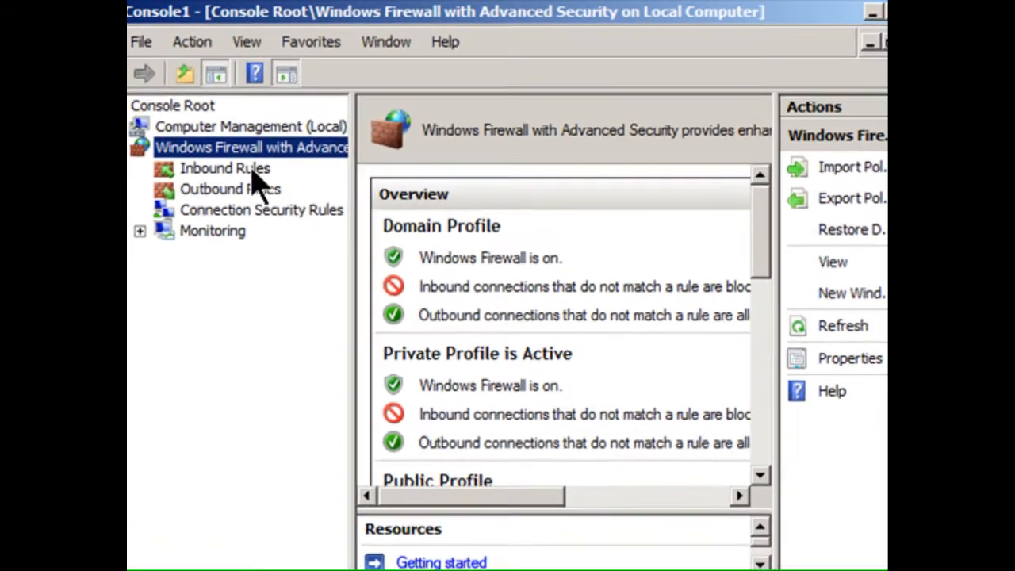
List Inbound Rules and narrow the Name column to reveal Profile, Enabled and Action.
click(224, 168)
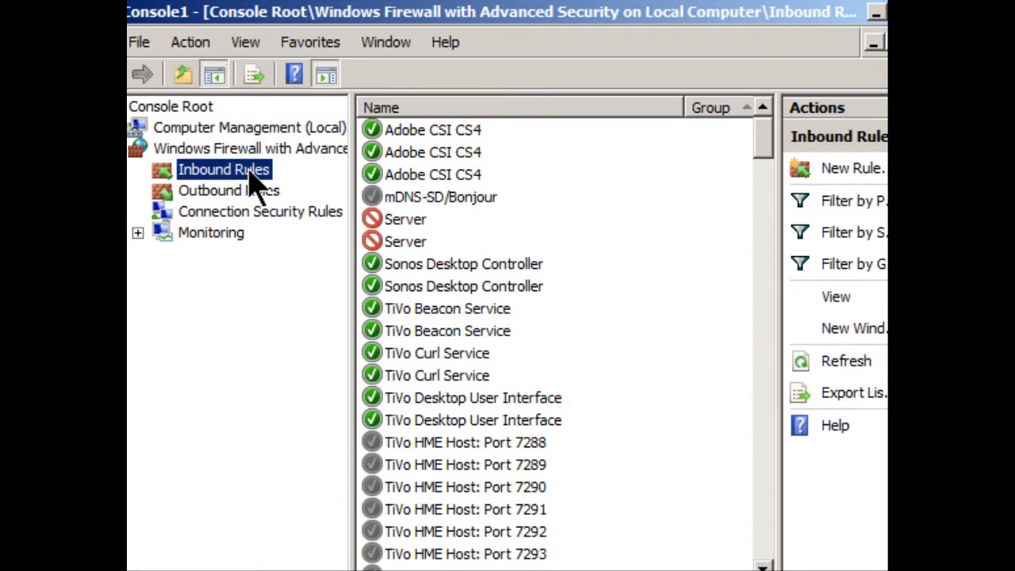
mouse_move(464, 515)
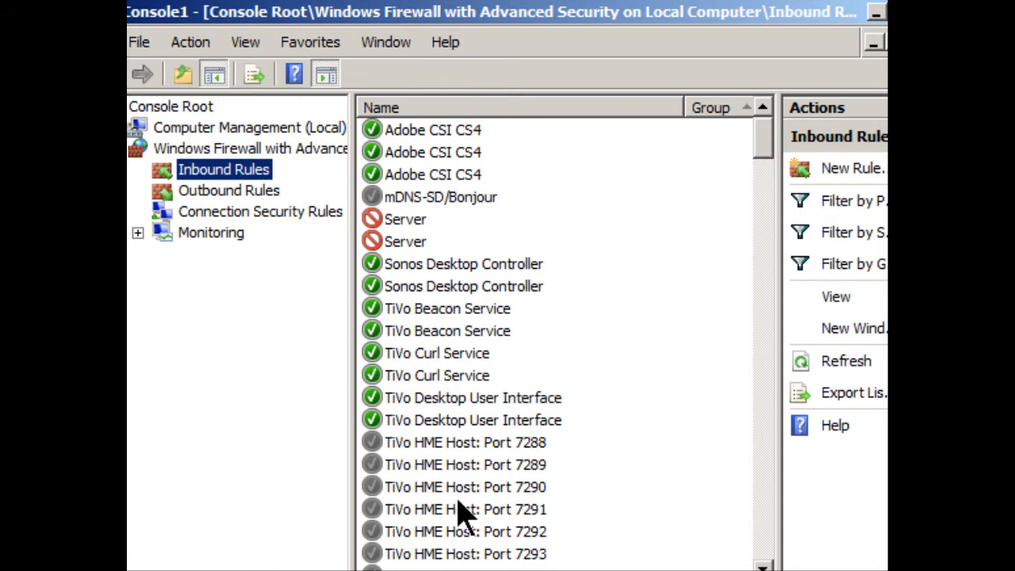
mouse_move(479, 238)
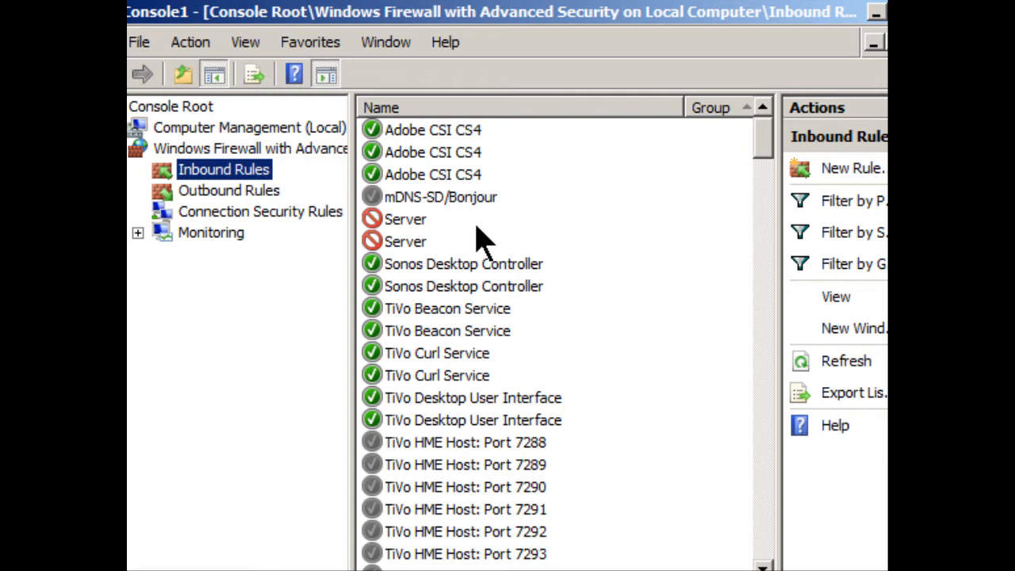
mouse_move(424, 294)
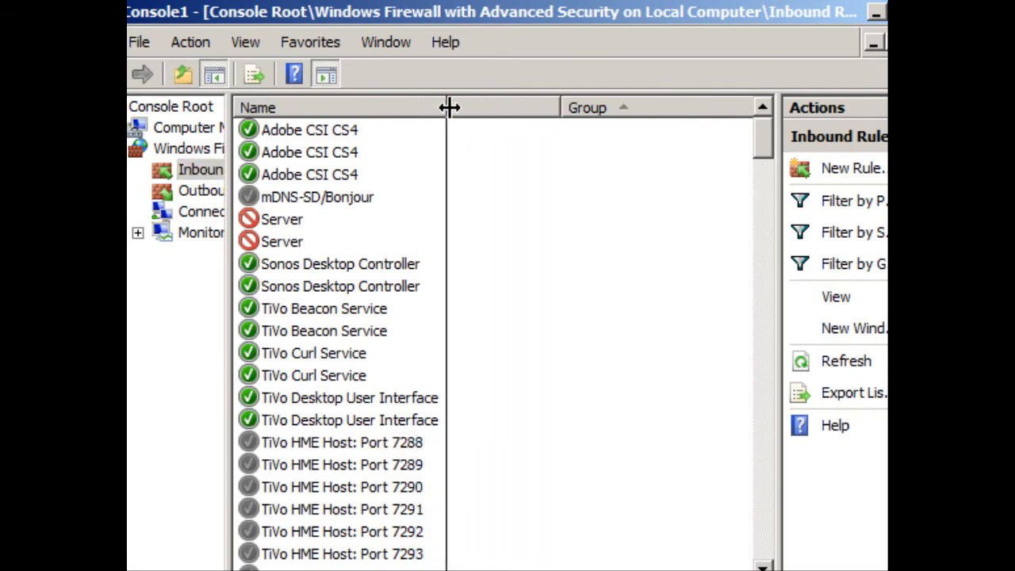
drag(450, 107, 670, 107)
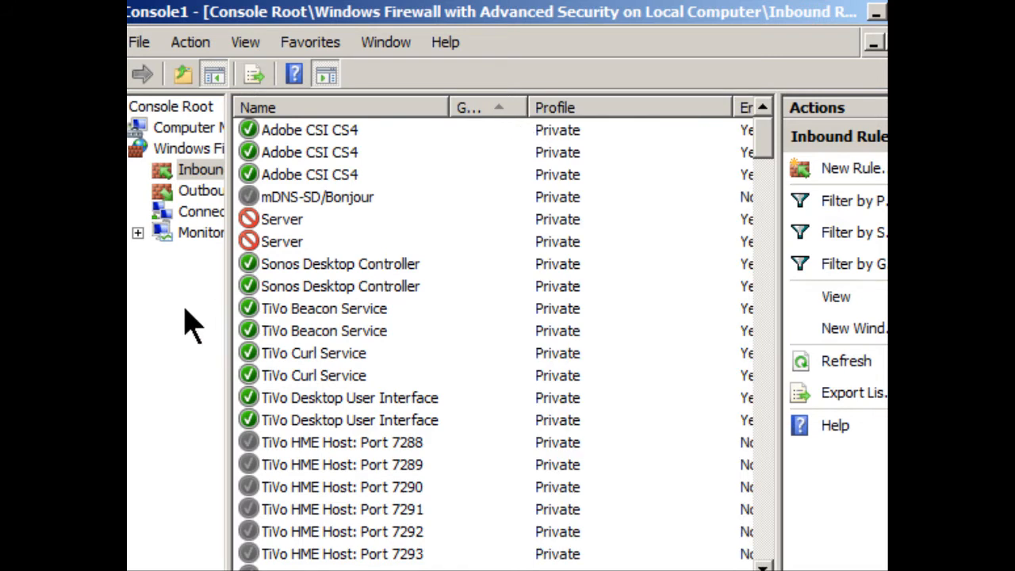
mouse_move(282, 186)
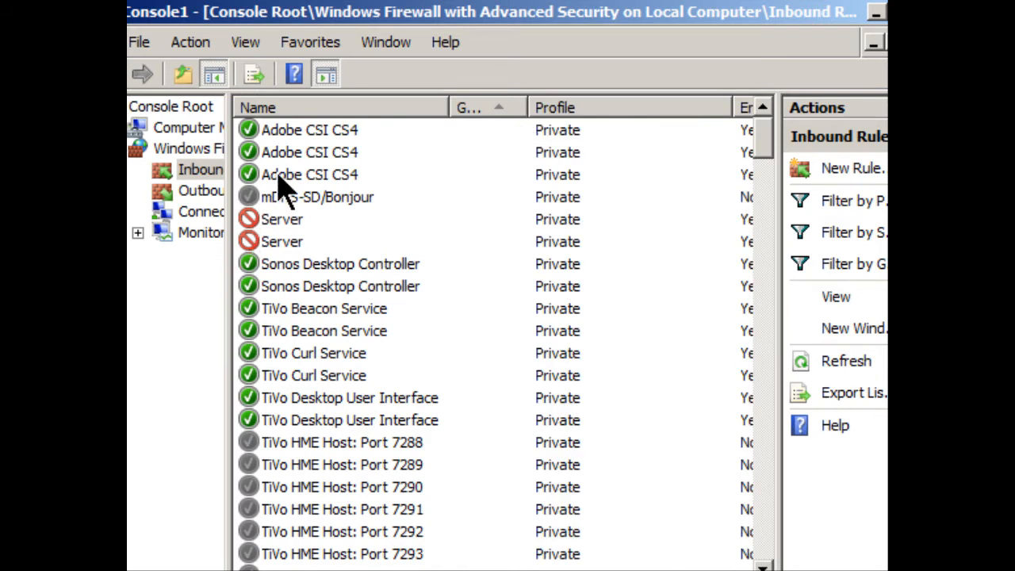
mouse_move(317, 187)
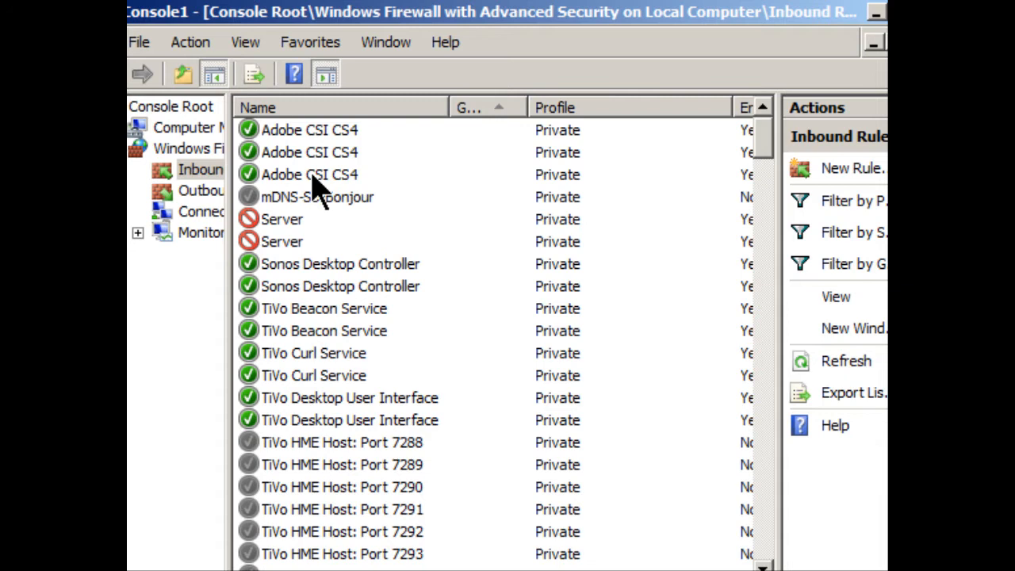
mouse_move(254, 191)
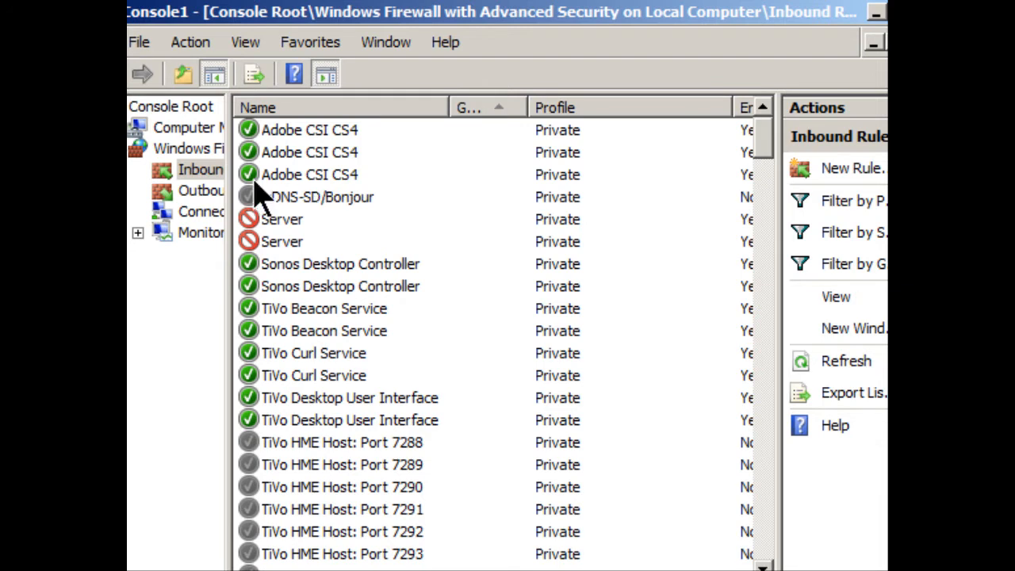
mouse_move(634, 174)
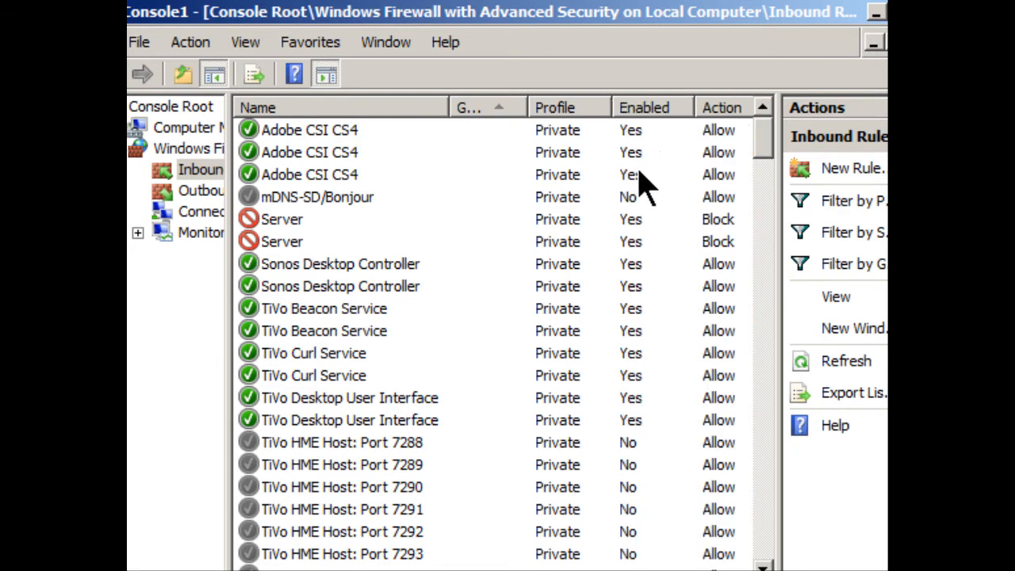
mouse_move(365, 432)
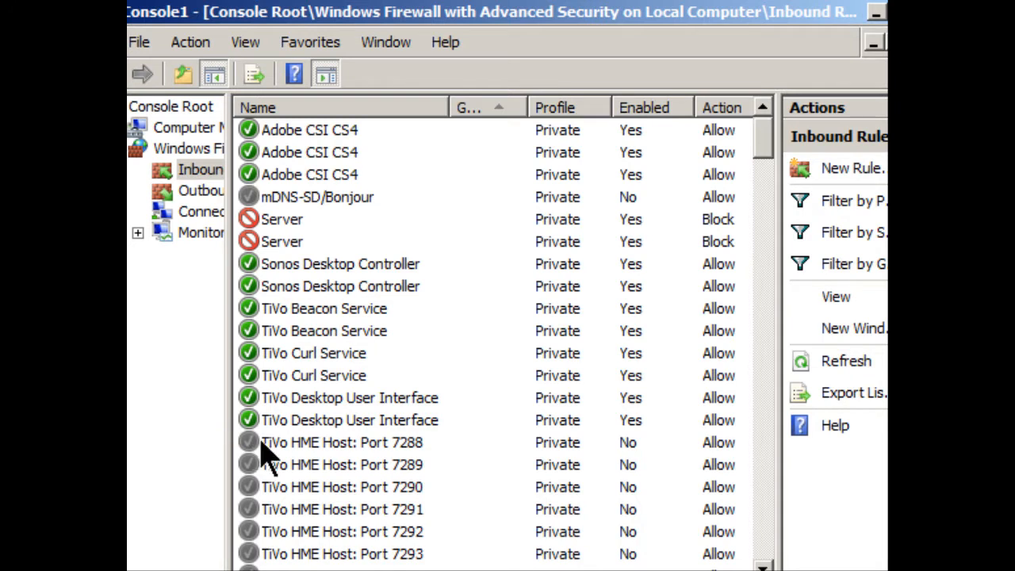
mouse_move(634, 468)
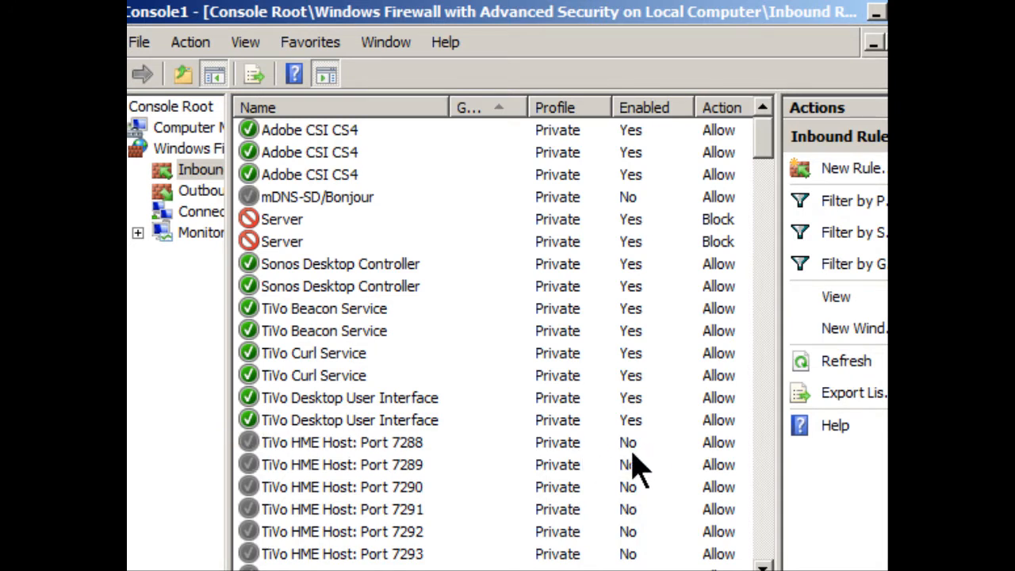
mouse_move(420, 444)
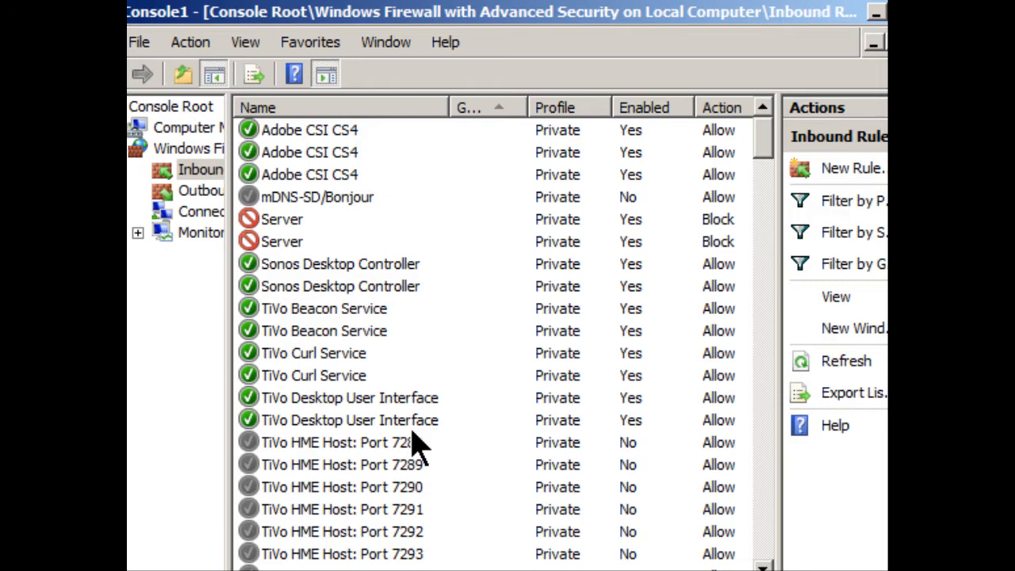
scroll(down, 3)
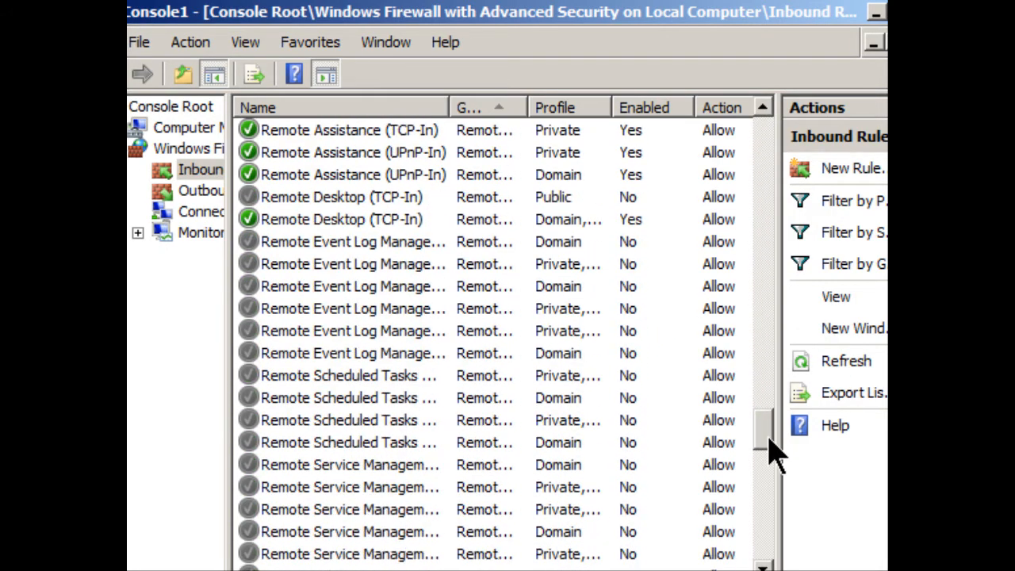
mouse_move(290, 214)
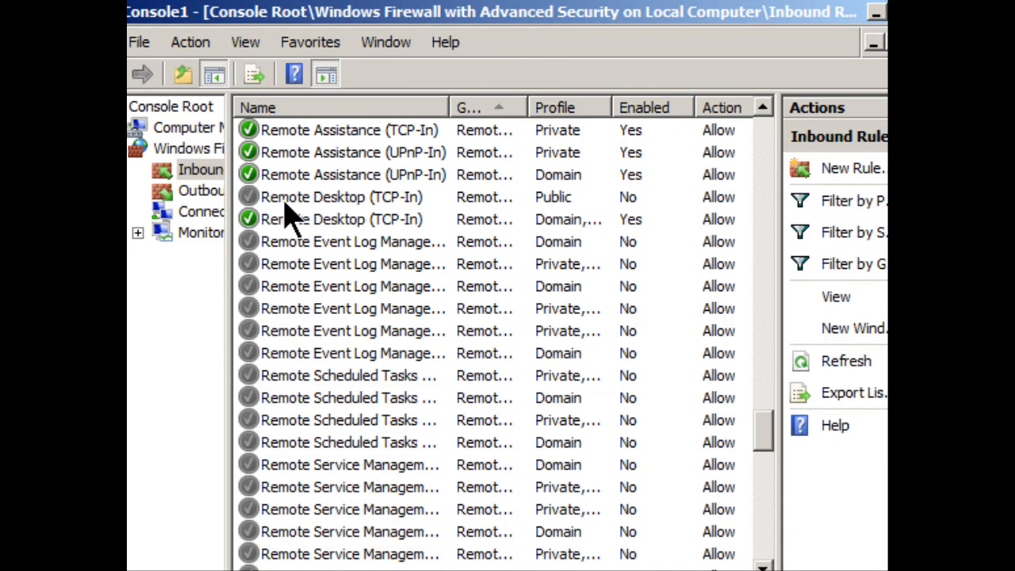
click(341, 197)
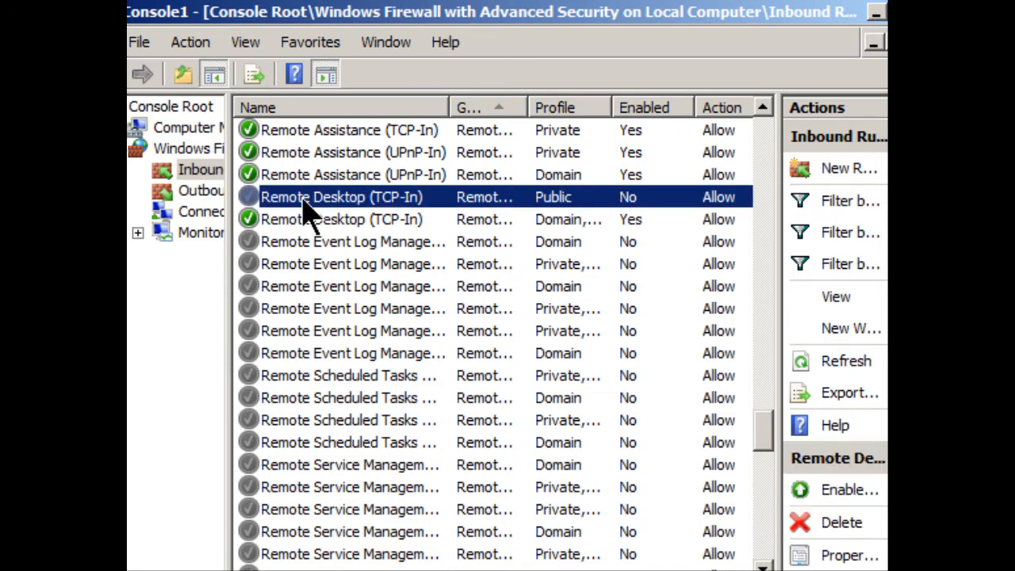
mouse_move(630, 218)
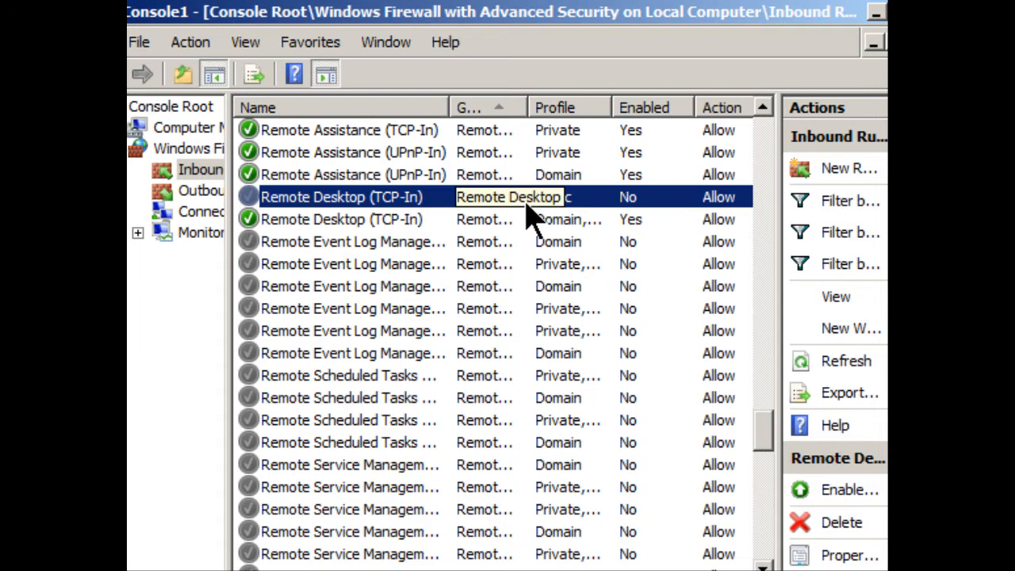
click(341, 218)
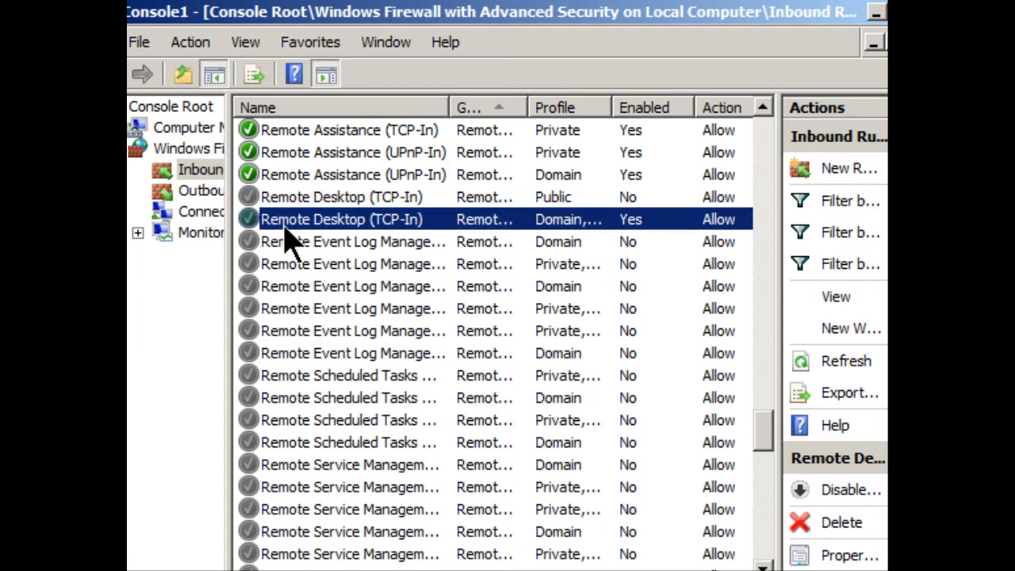
mouse_move(662, 242)
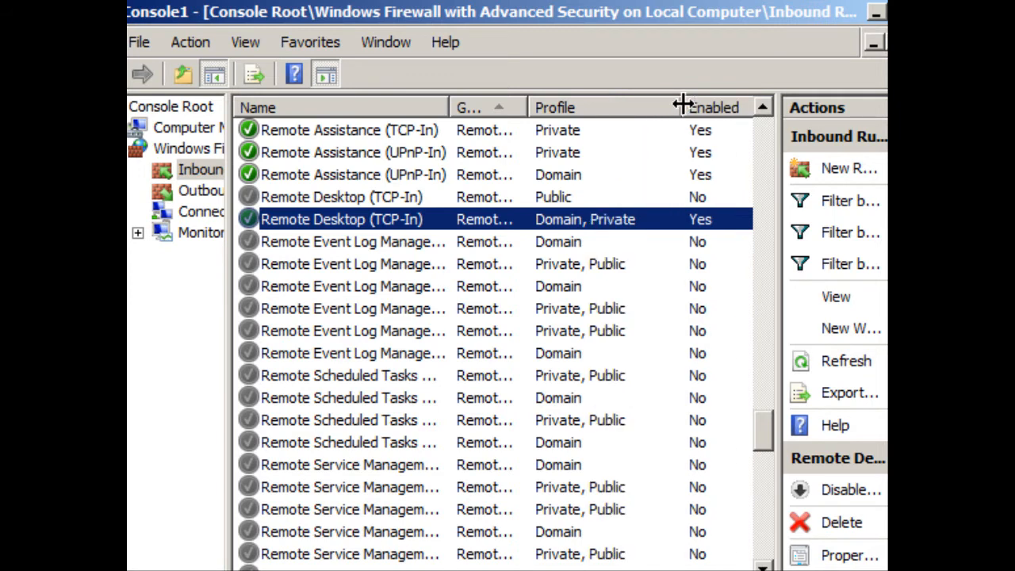
mouse_move(559, 234)
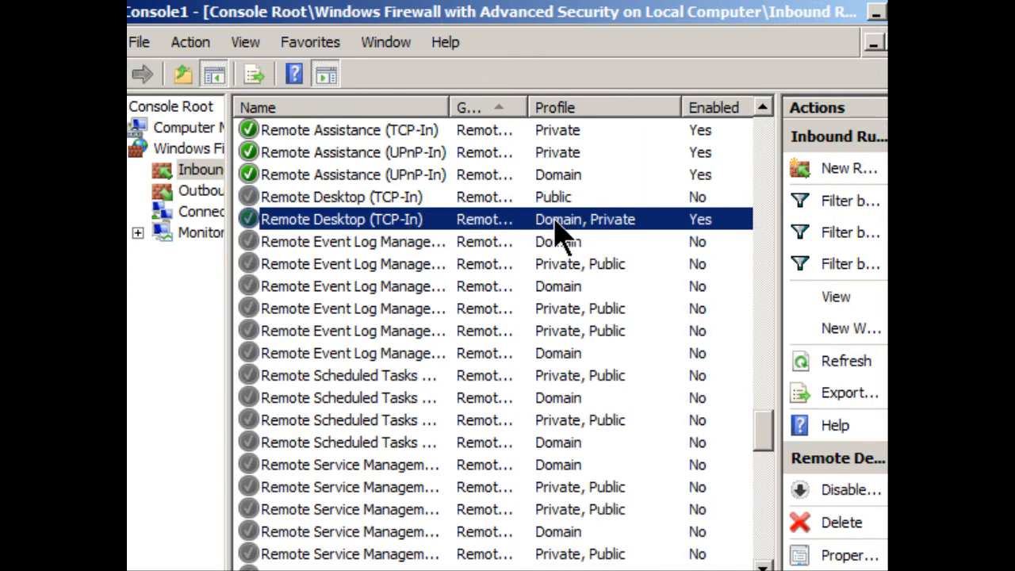
mouse_move(618, 257)
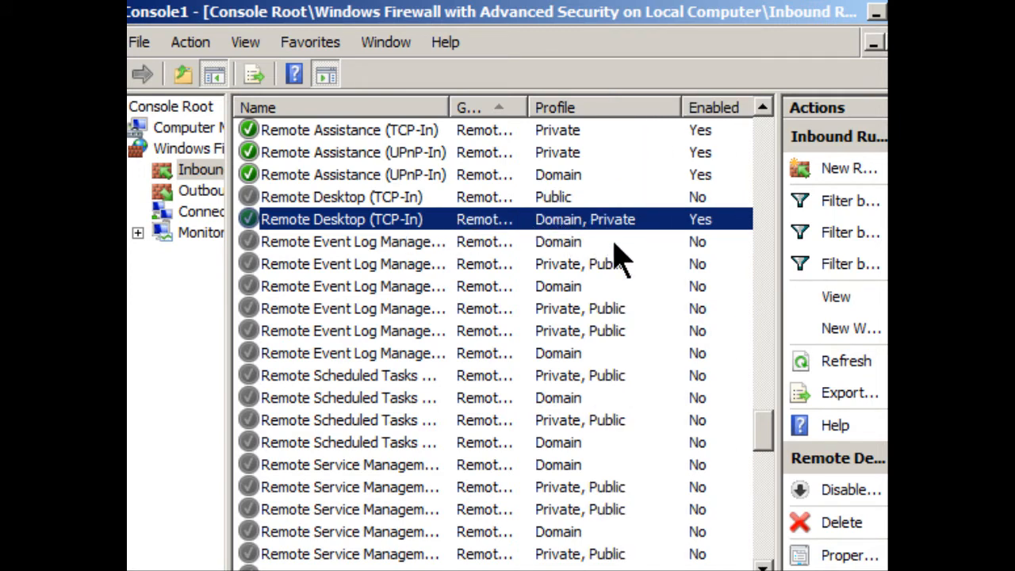
mouse_move(666, 229)
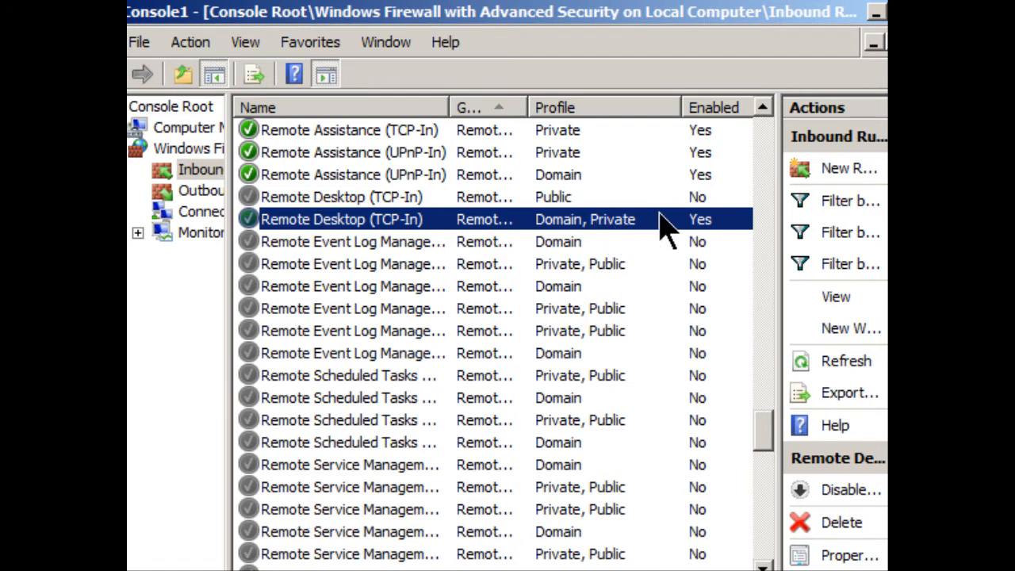
click(343, 196)
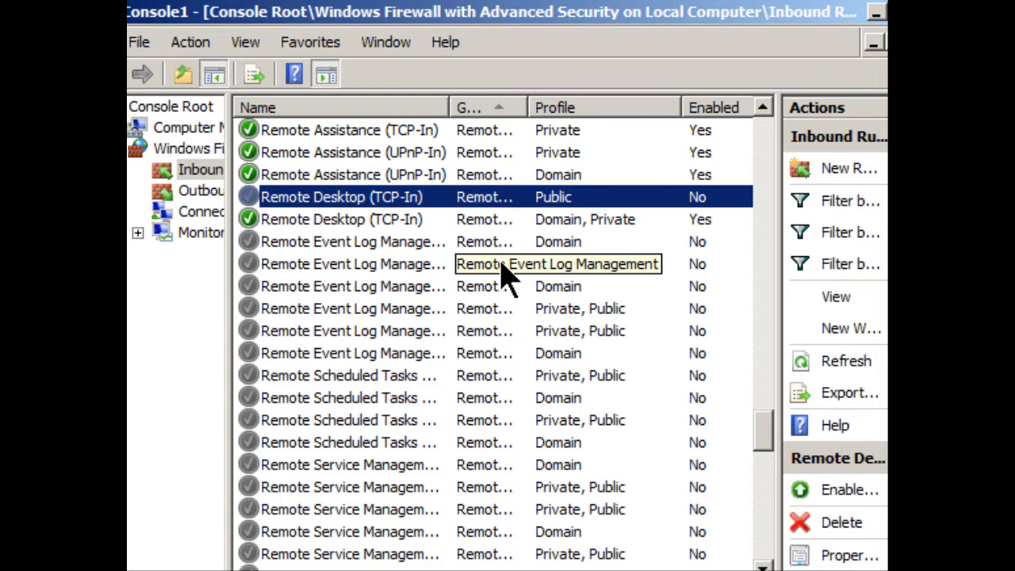
mouse_move(511, 242)
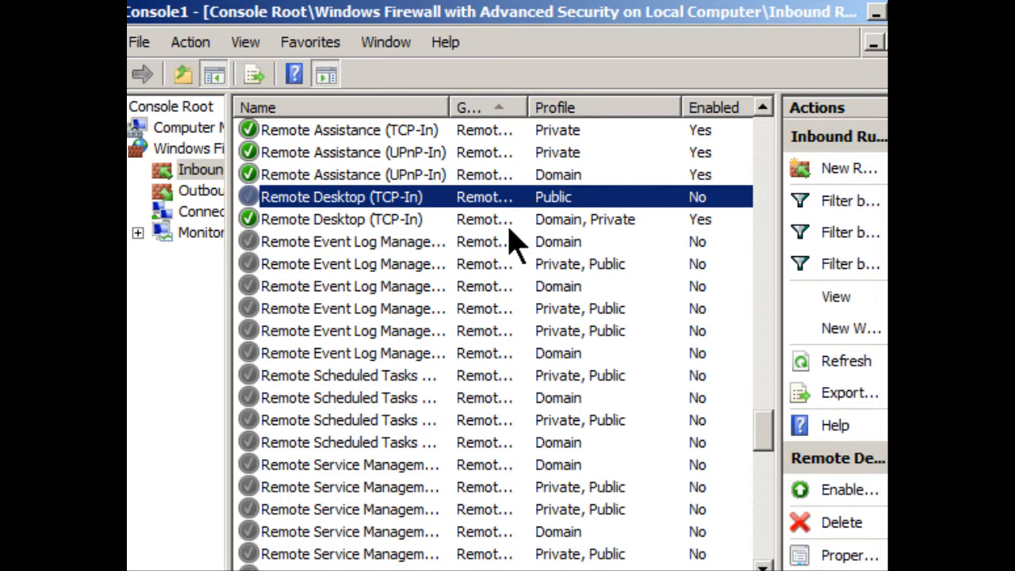
mouse_move(630, 202)
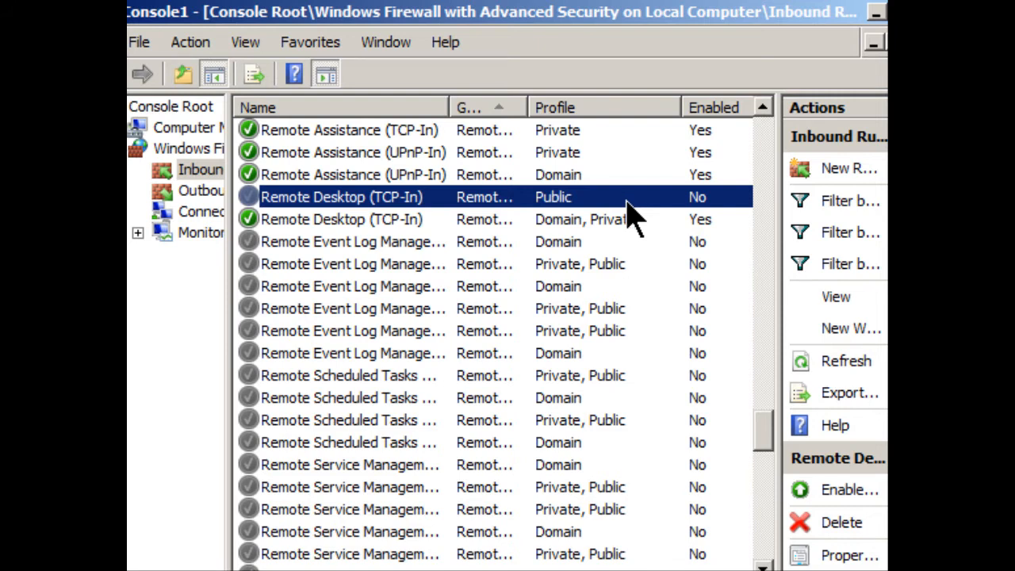
mouse_move(424, 214)
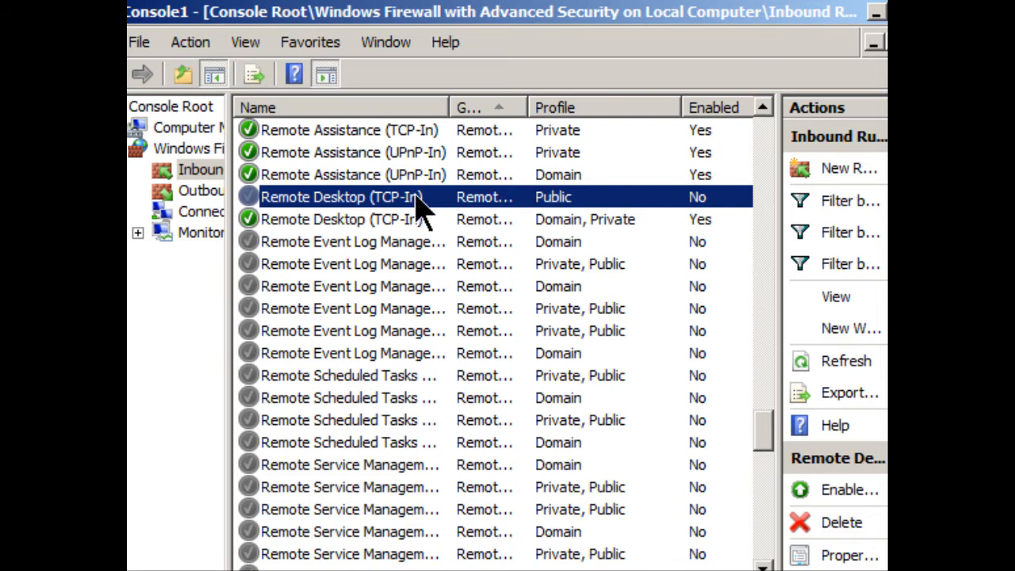
Enable the Public-profile Remote Desktop (TCP-In) inbound rule from its context menu.
right_click(341, 196)
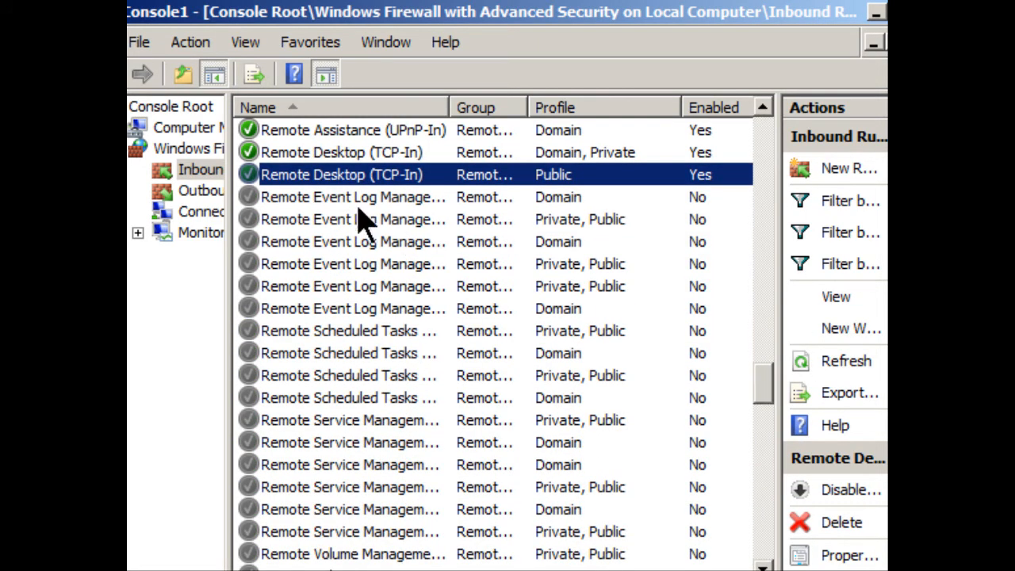
mouse_move(277, 194)
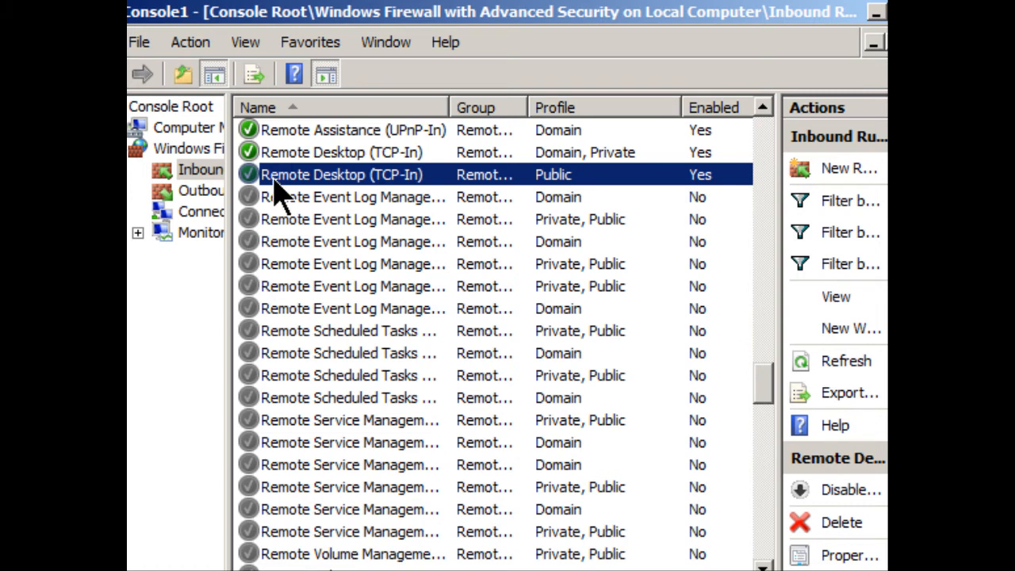
mouse_move(372, 170)
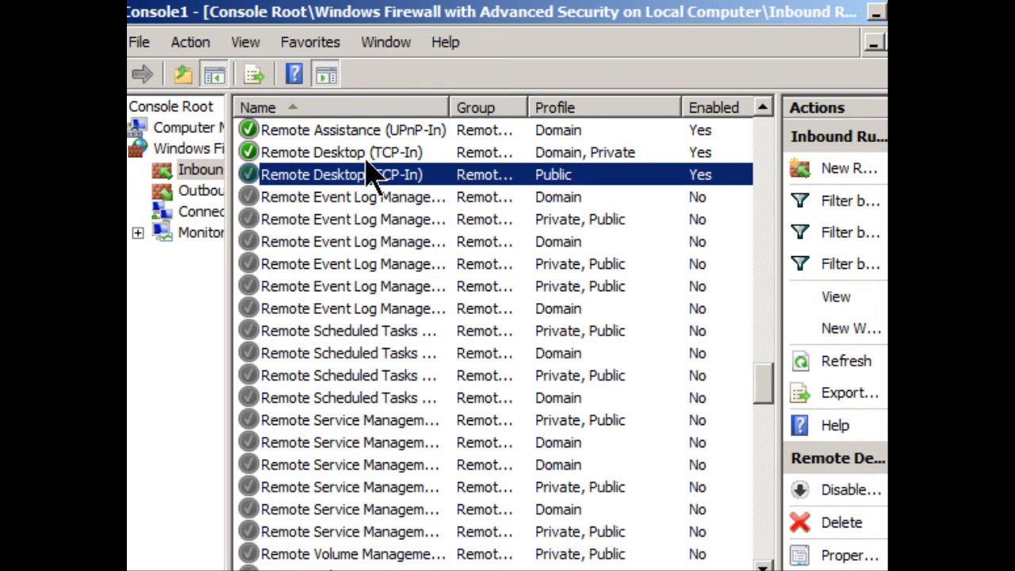
mouse_move(567, 191)
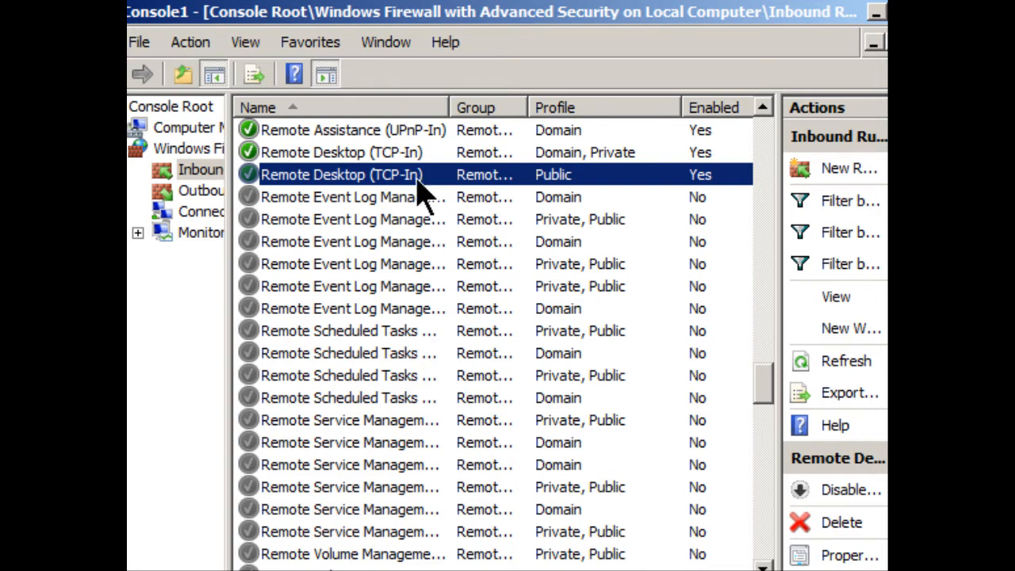
Open Properties of the Public Remote Desktop (TCP-In) rule to review its settings.
double_click(341, 174)
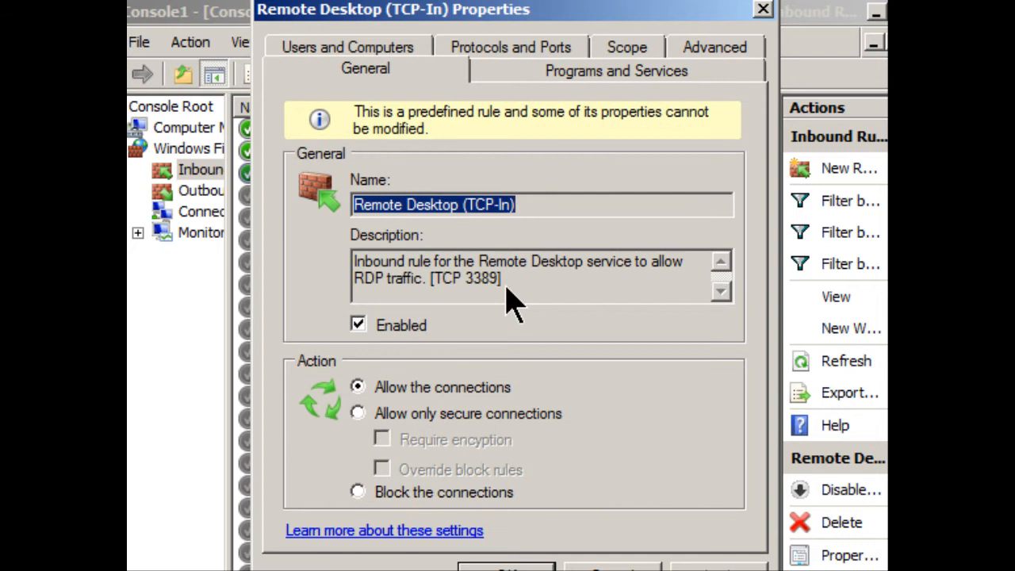
mouse_move(555, 297)
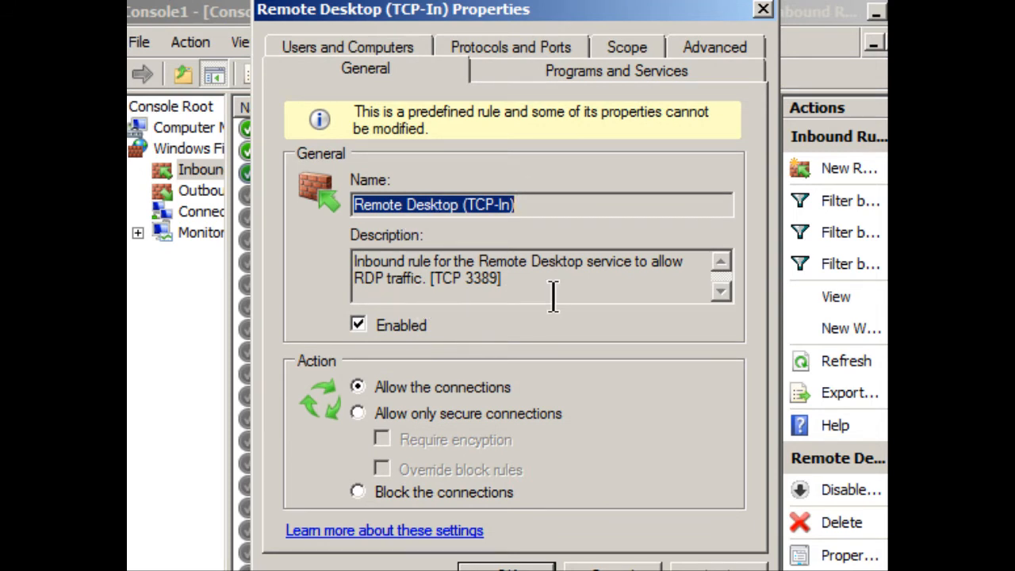
mouse_move(396, 404)
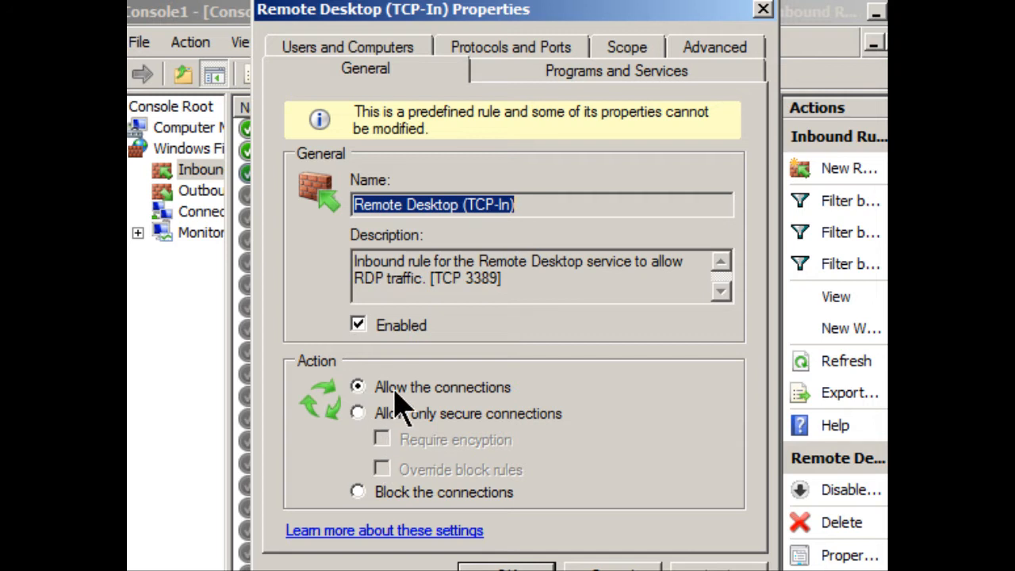
mouse_move(547, 424)
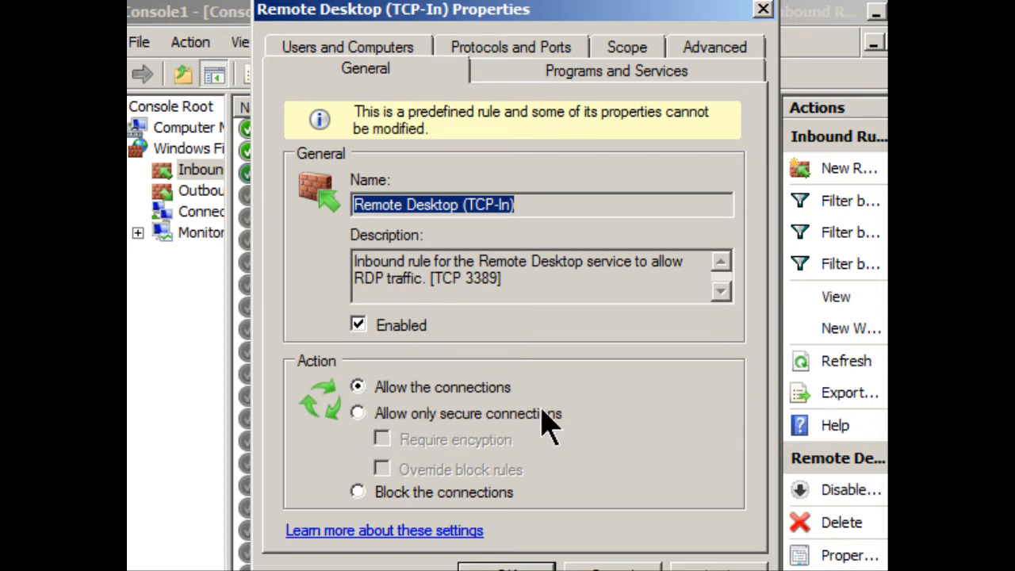
mouse_move(563, 527)
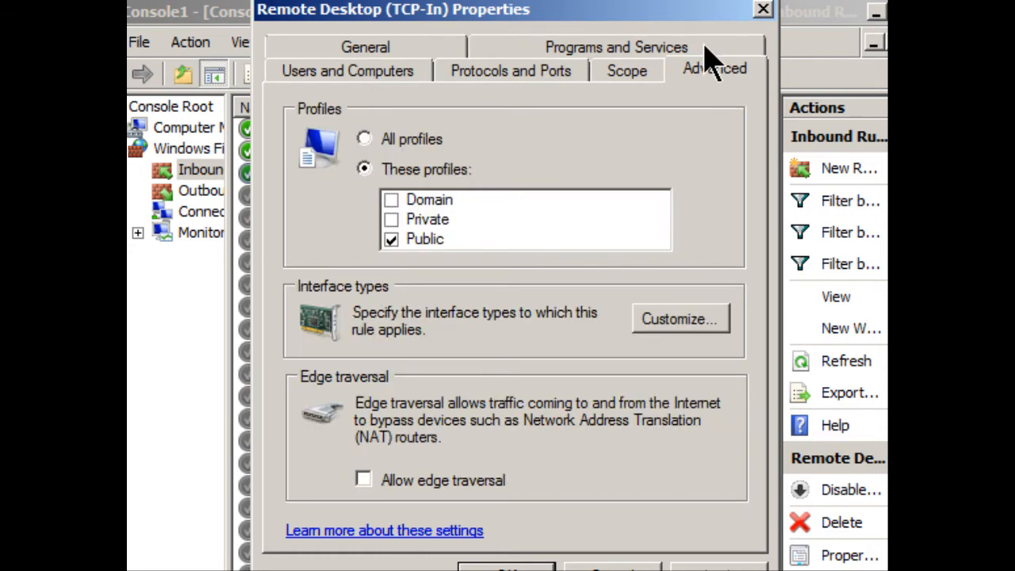
mouse_move(412, 254)
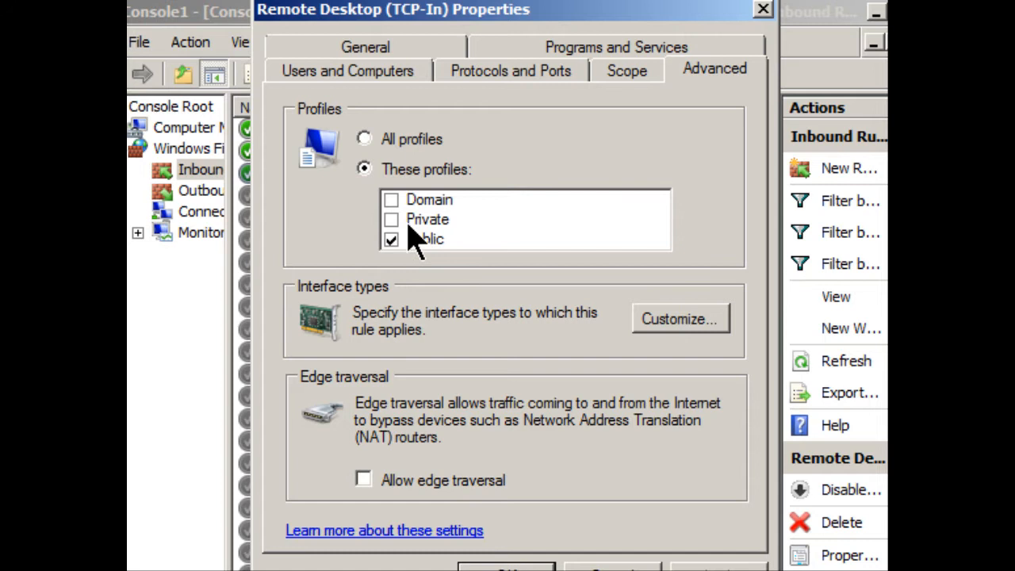
mouse_move(503, 76)
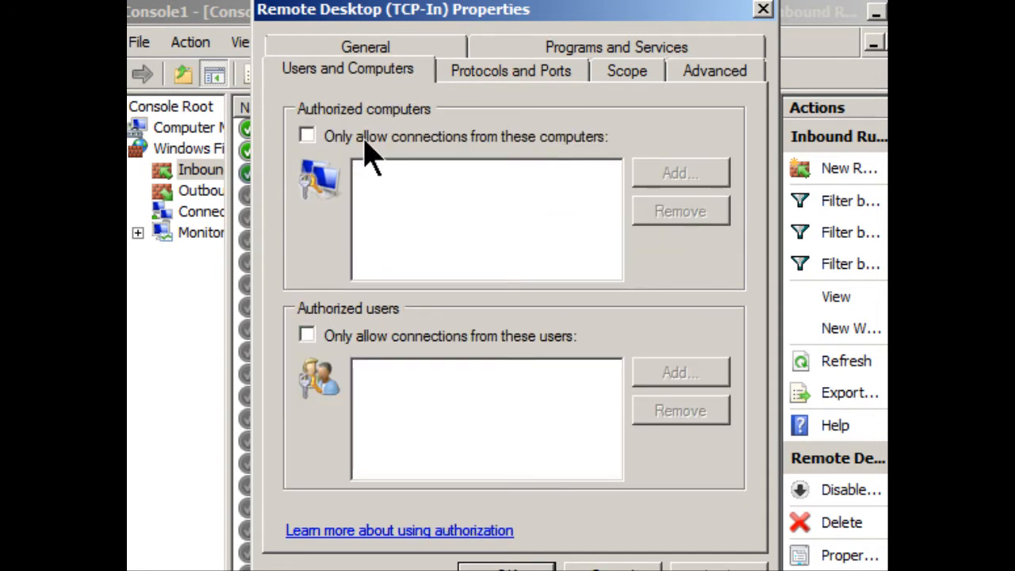
mouse_move(519, 349)
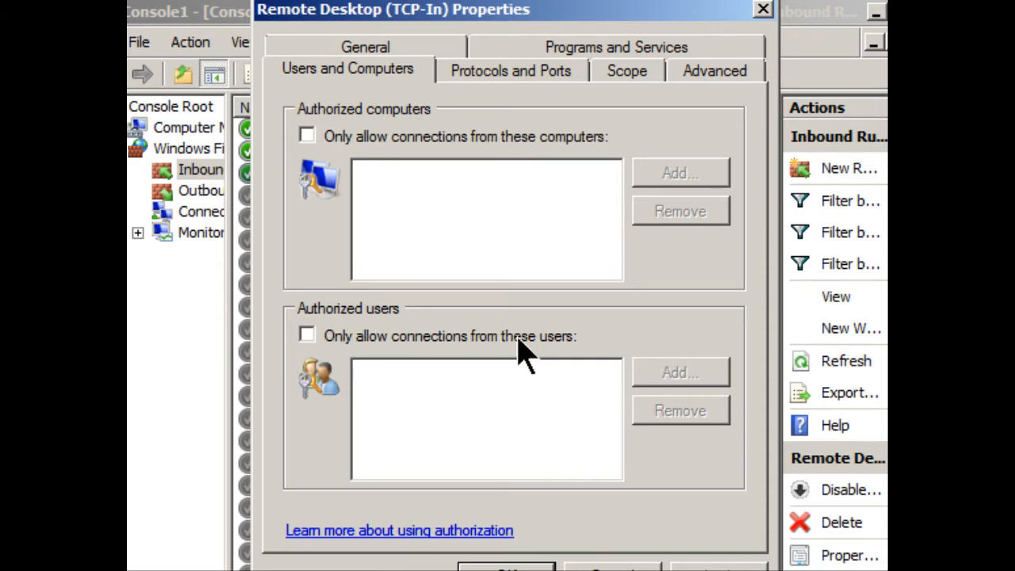
mouse_move(574, 353)
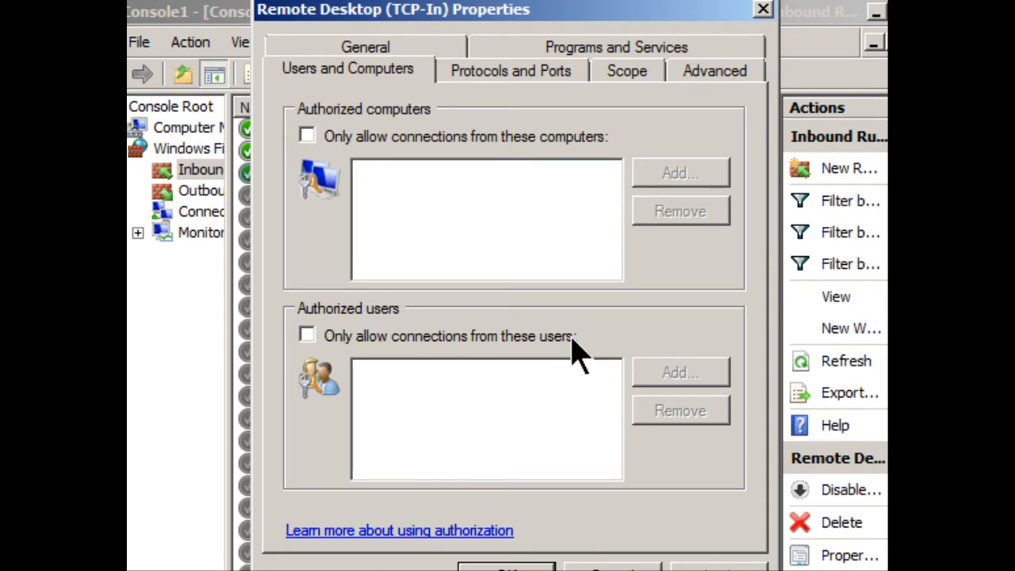
mouse_move(574, 349)
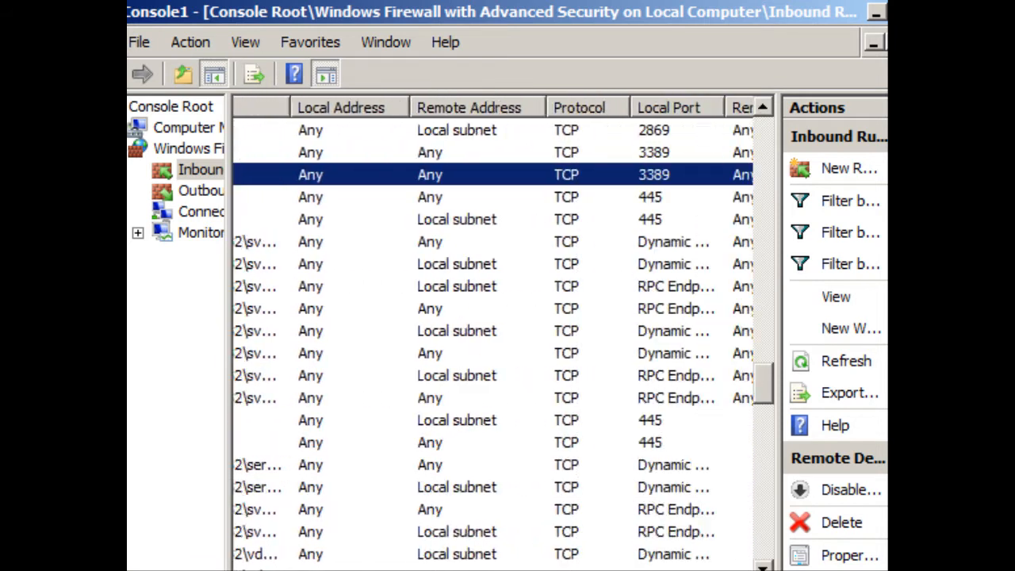
Scroll the Inbound Rules list right to view the Protocol and Local Port columns.
scroll(right, 3)
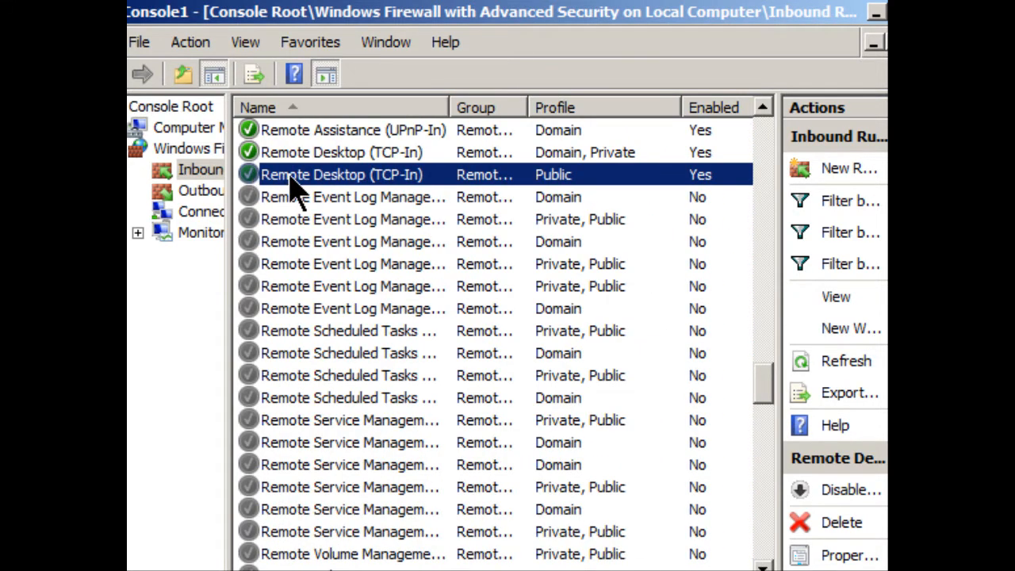
mouse_move(297, 178)
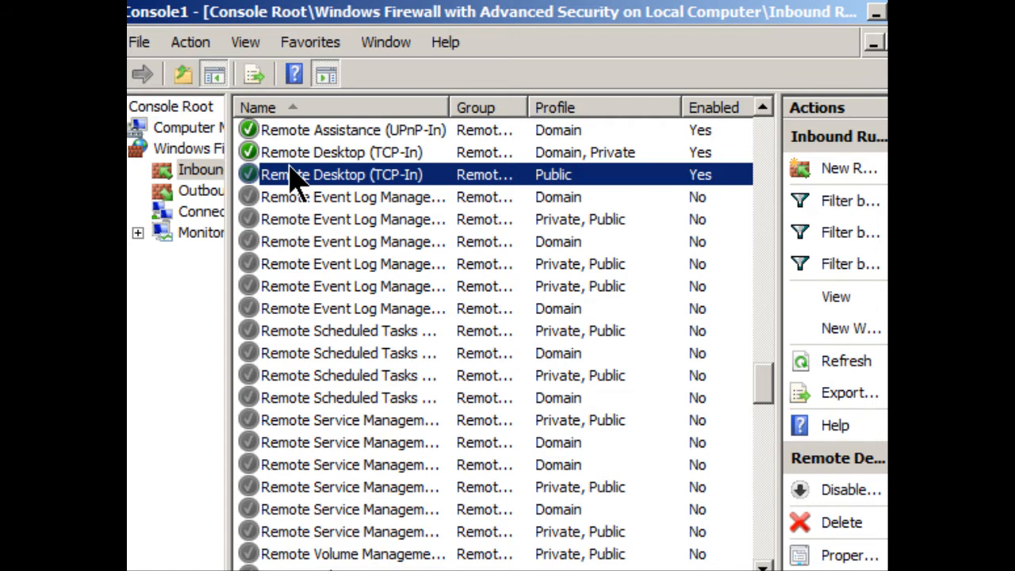
mouse_move(202, 190)
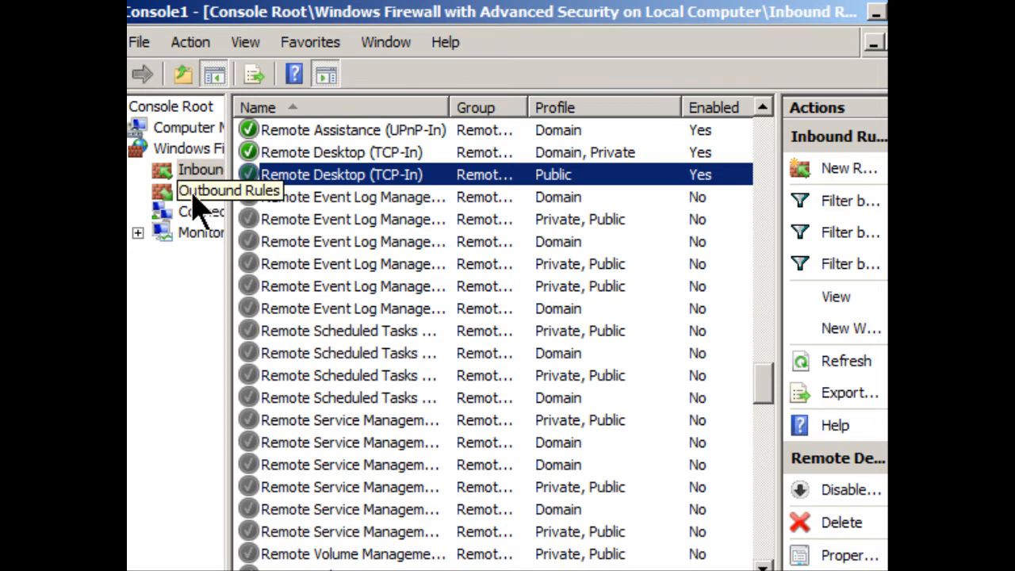
click(202, 191)
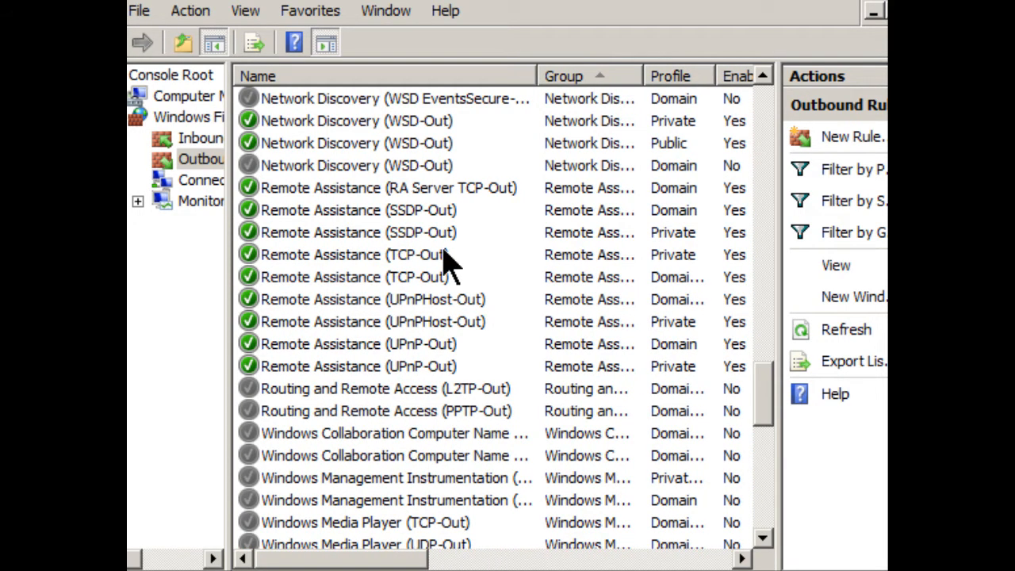
click(356, 254)
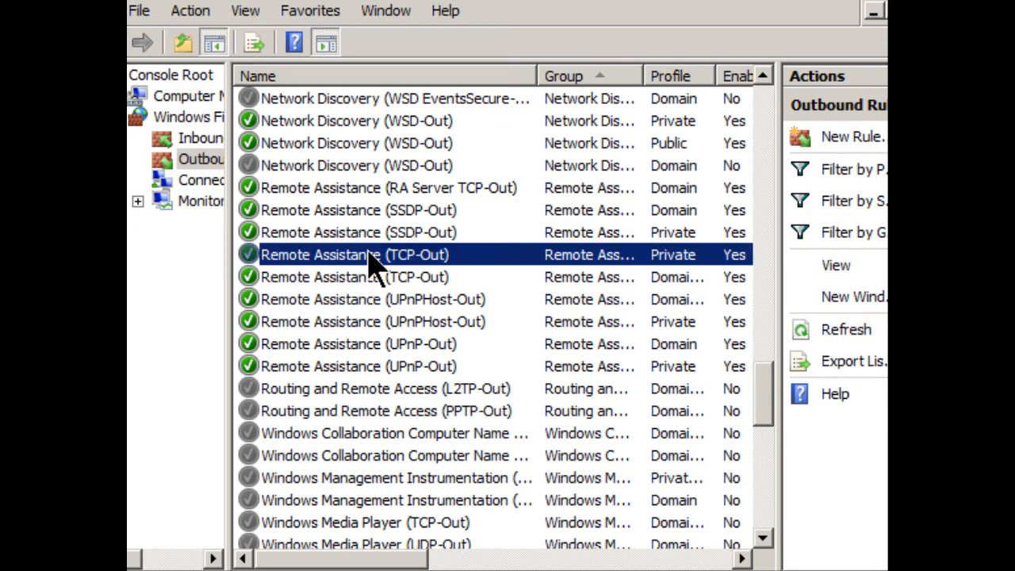
click(354, 254)
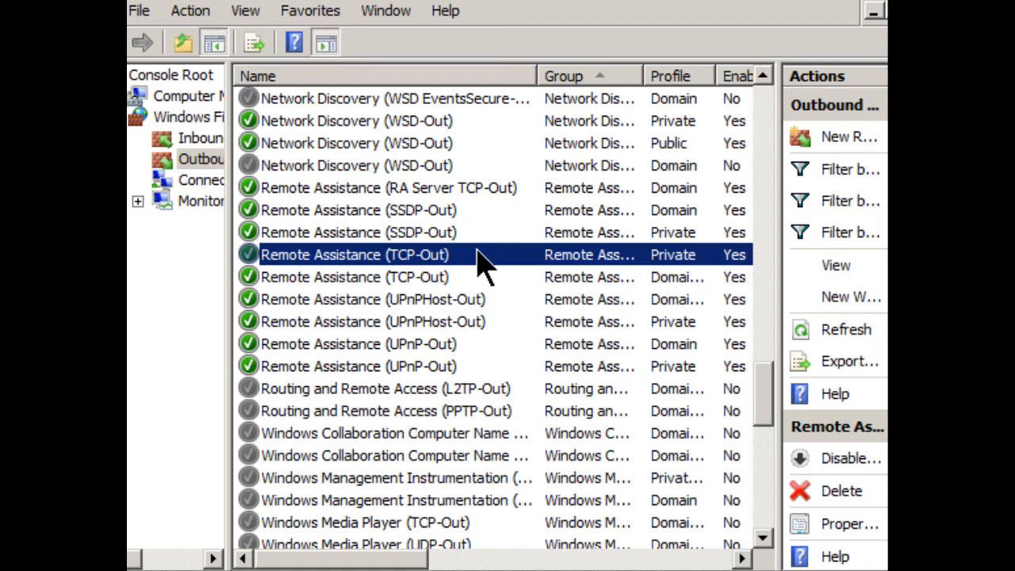
click(354, 276)
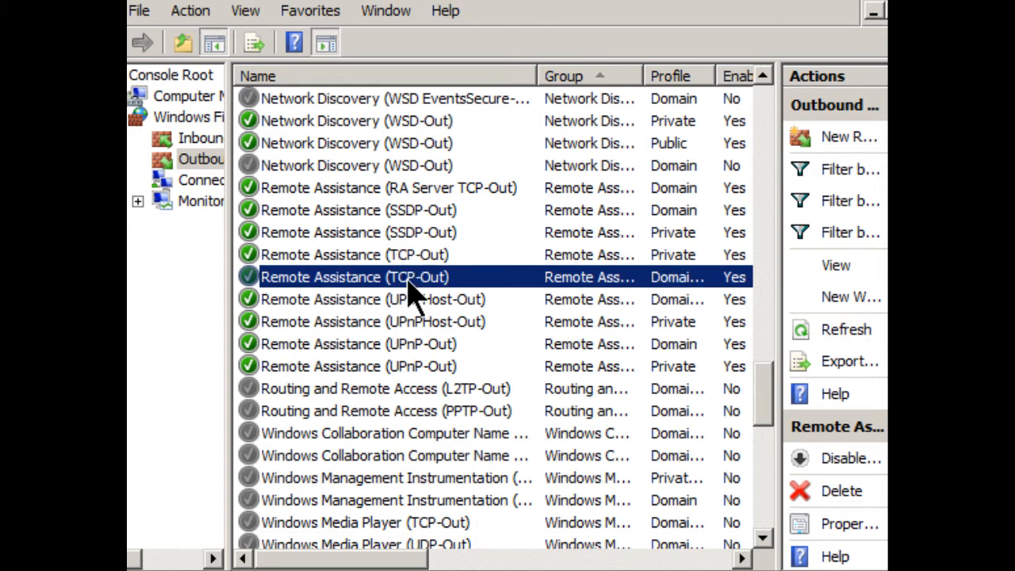
mouse_move(397, 274)
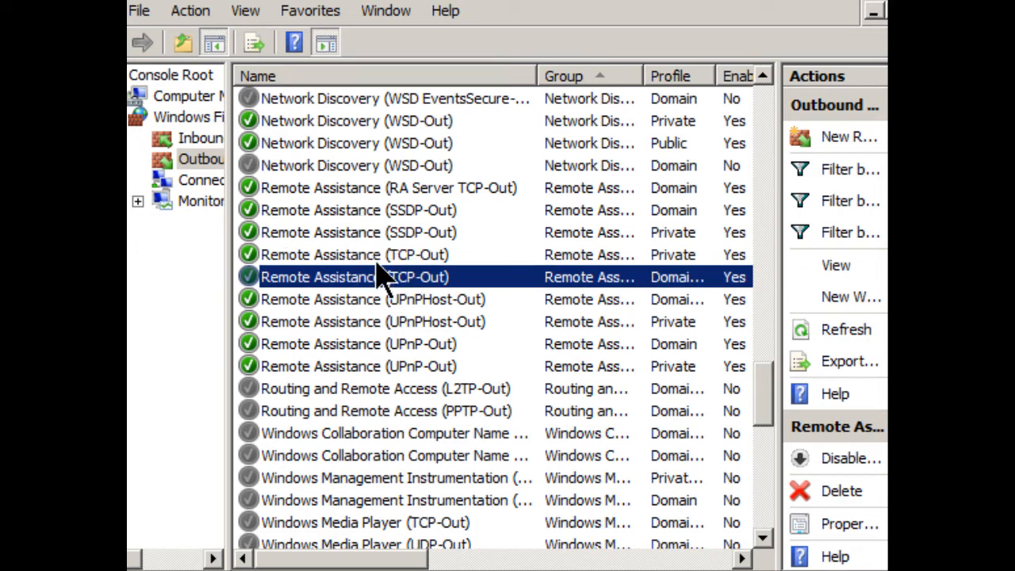
click(354, 253)
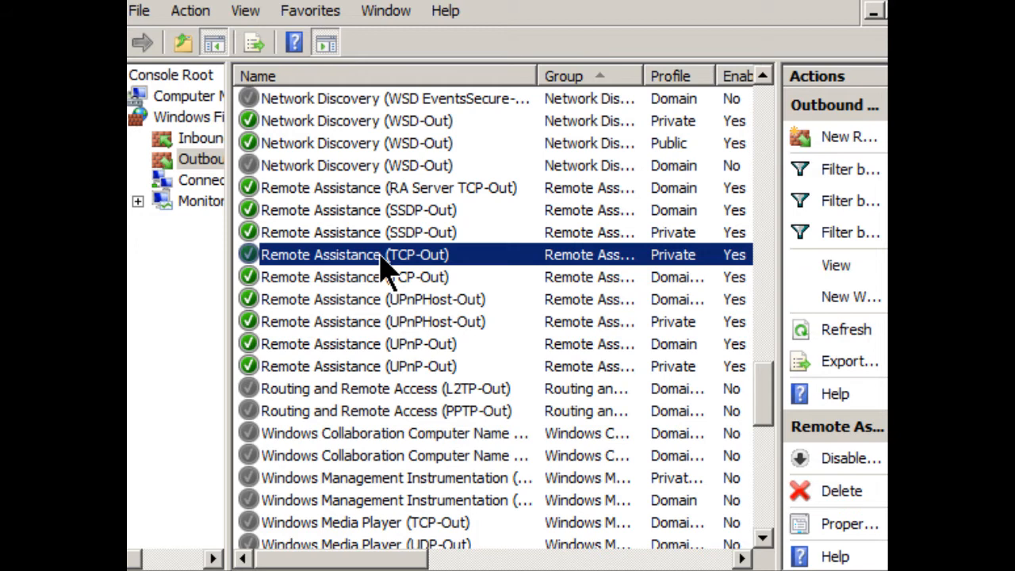
mouse_move(535, 265)
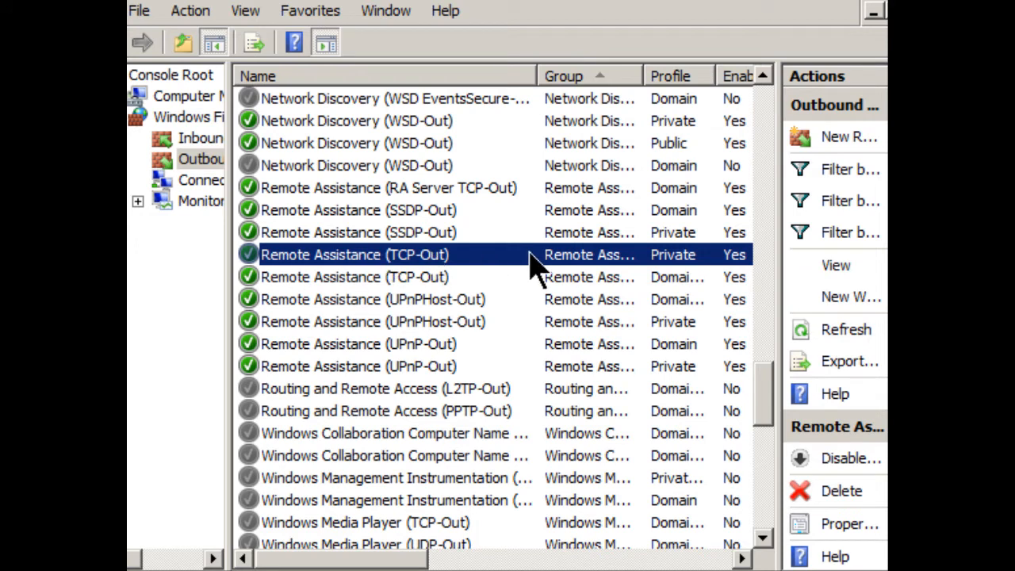
mouse_move(689, 262)
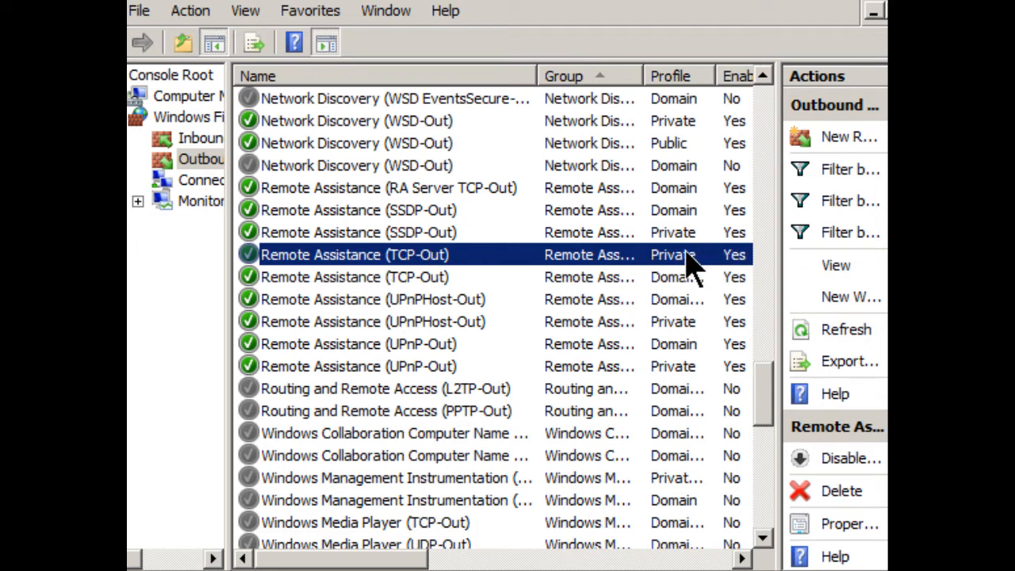
mouse_move(701, 270)
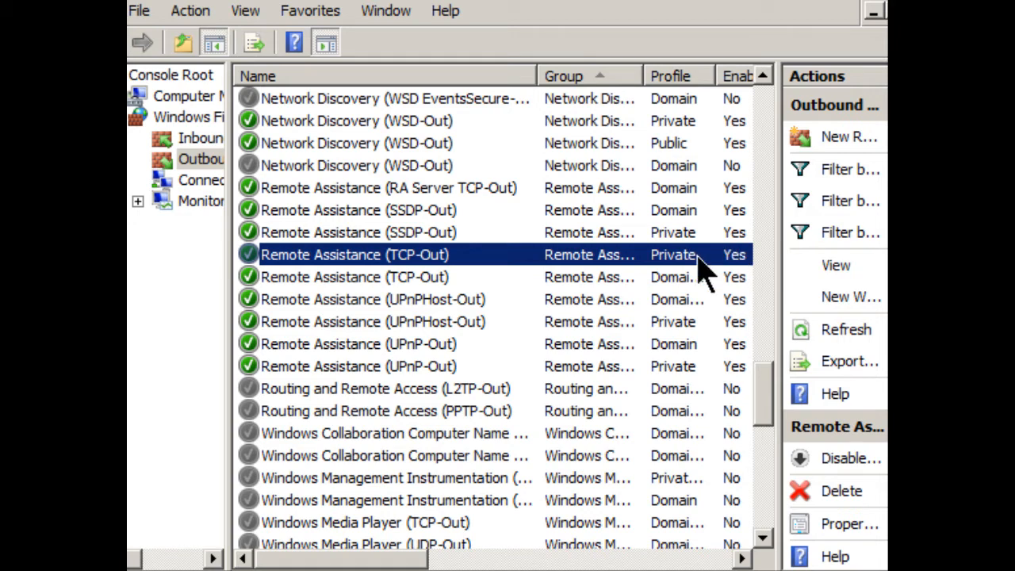
mouse_move(640, 69)
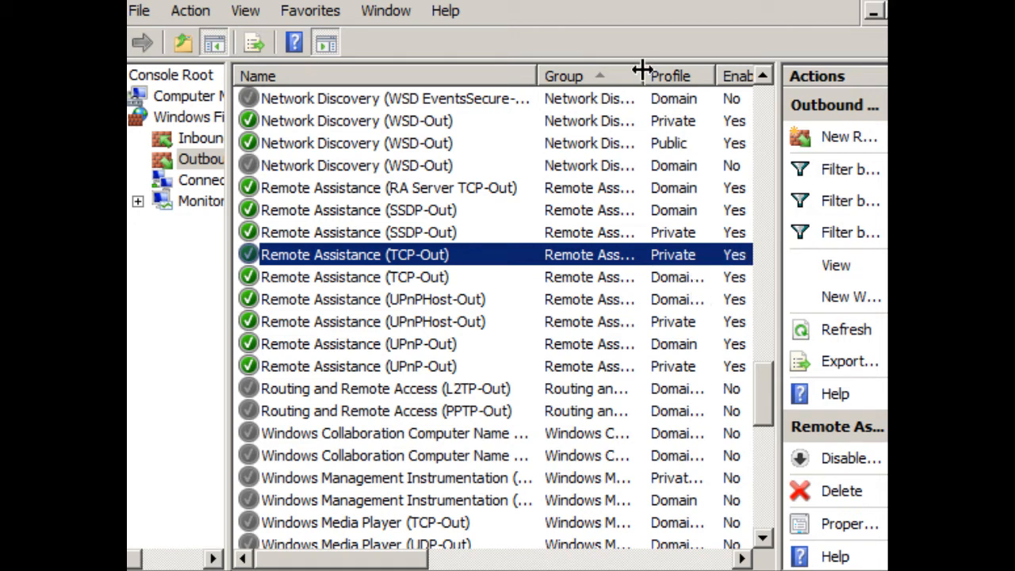
Narrow the Group column and widen Profile to show full profile names like Domain, Public.
drag(641, 76, 684, 75)
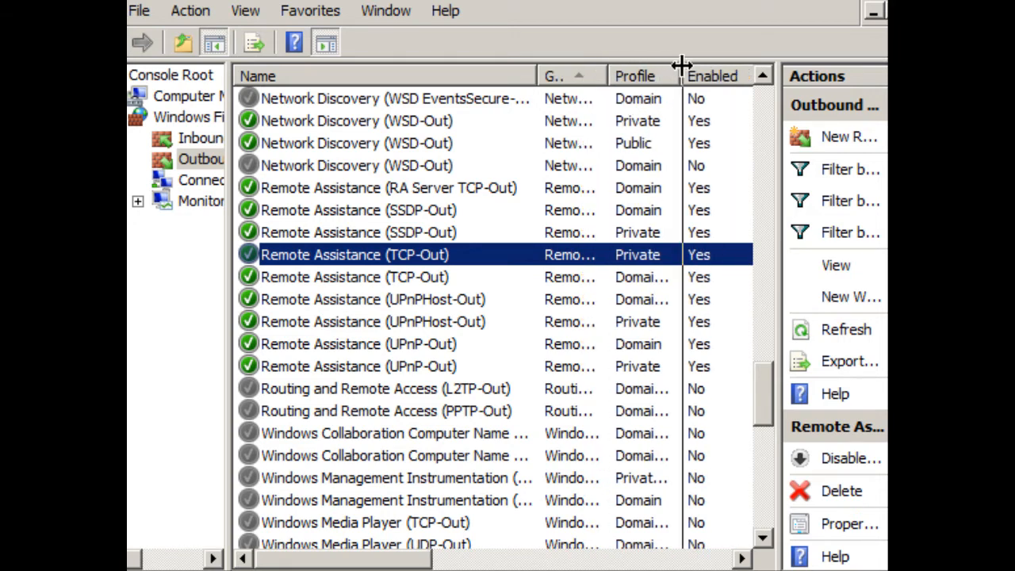
drag(682, 76, 749, 76)
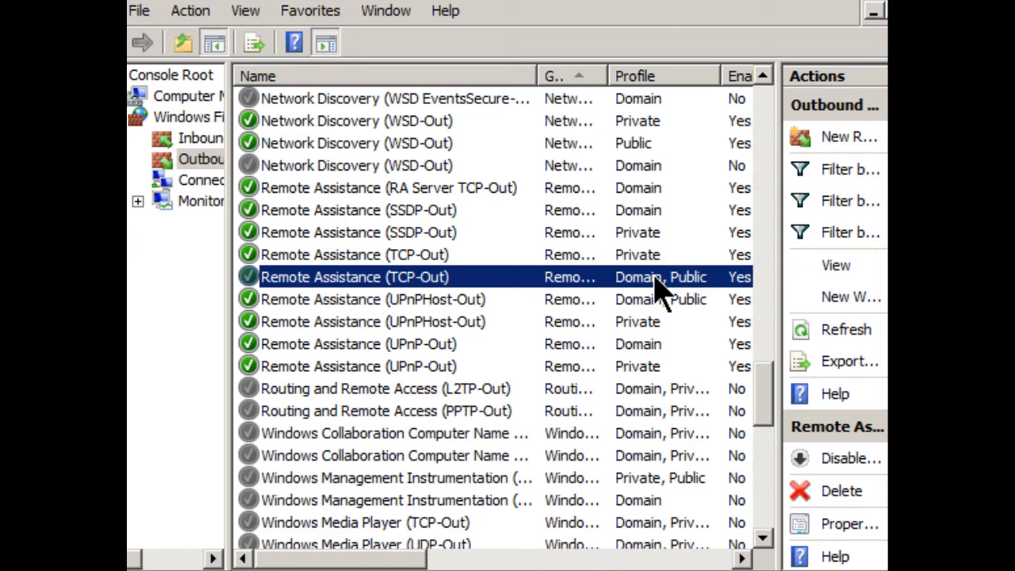
mouse_move(539, 284)
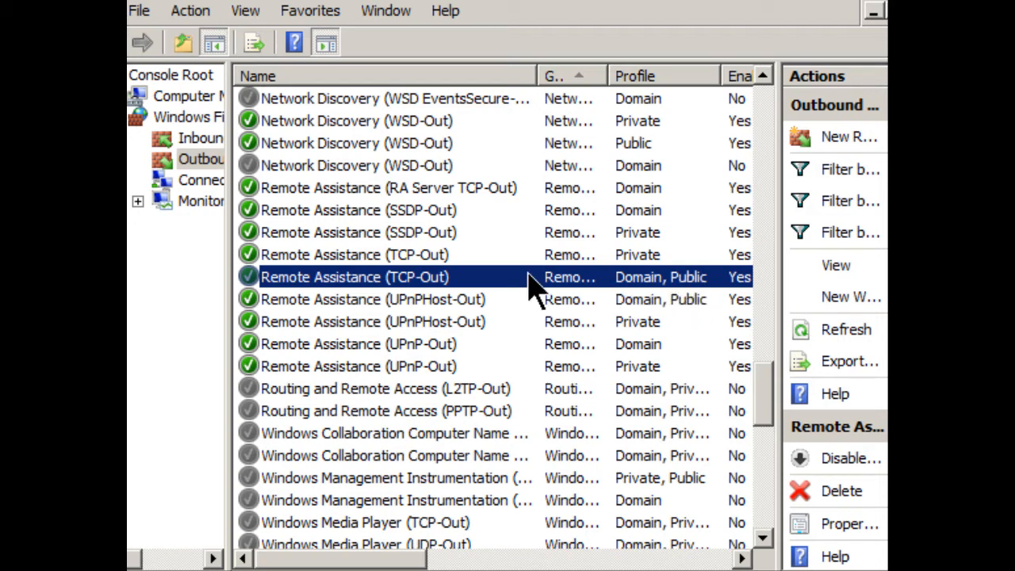
Open and then close the Remote Assistance (TCP-Out) rule's properties without changes.
double_click(354, 277)
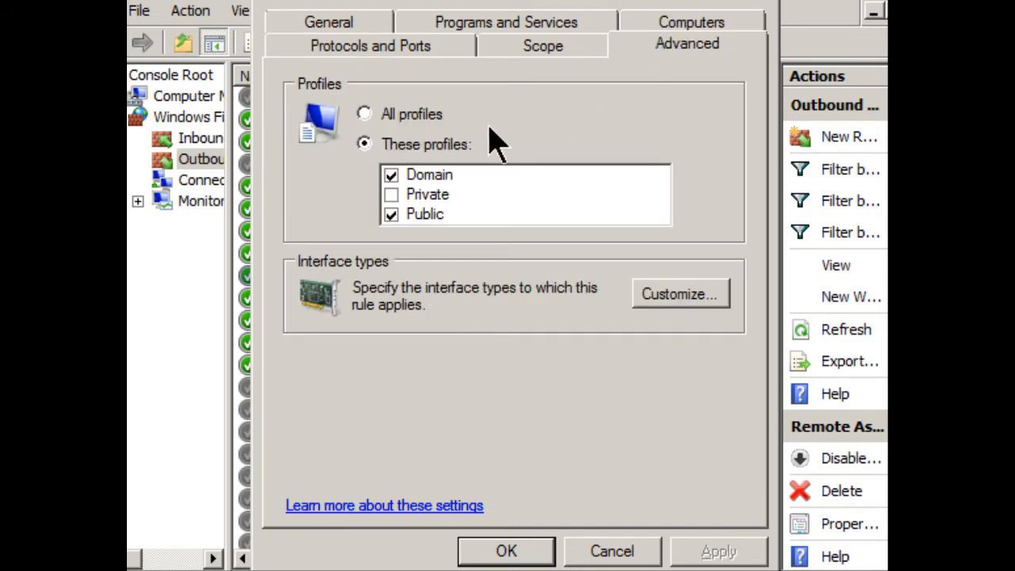
click(391, 214)
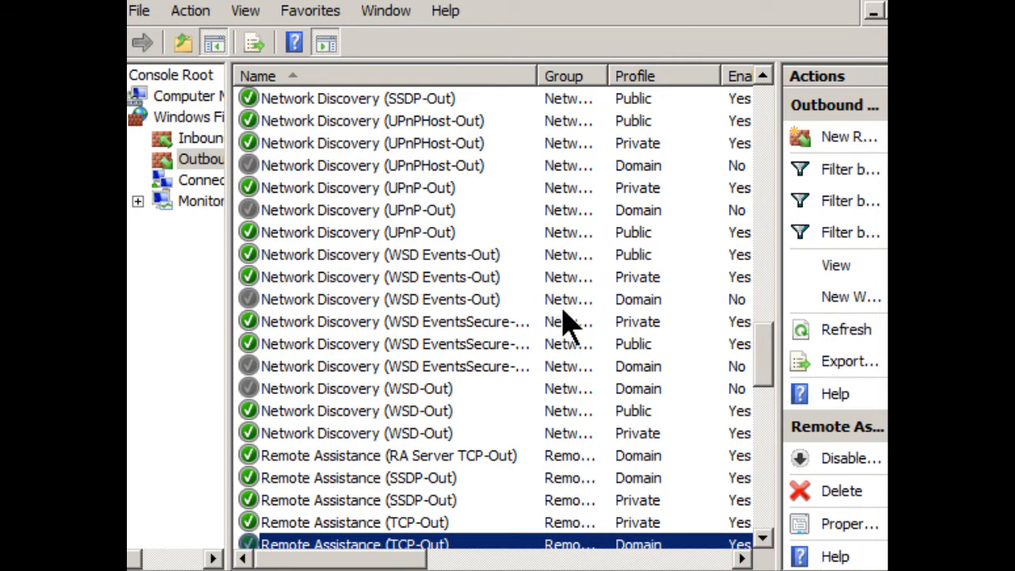
scroll(down, 3)
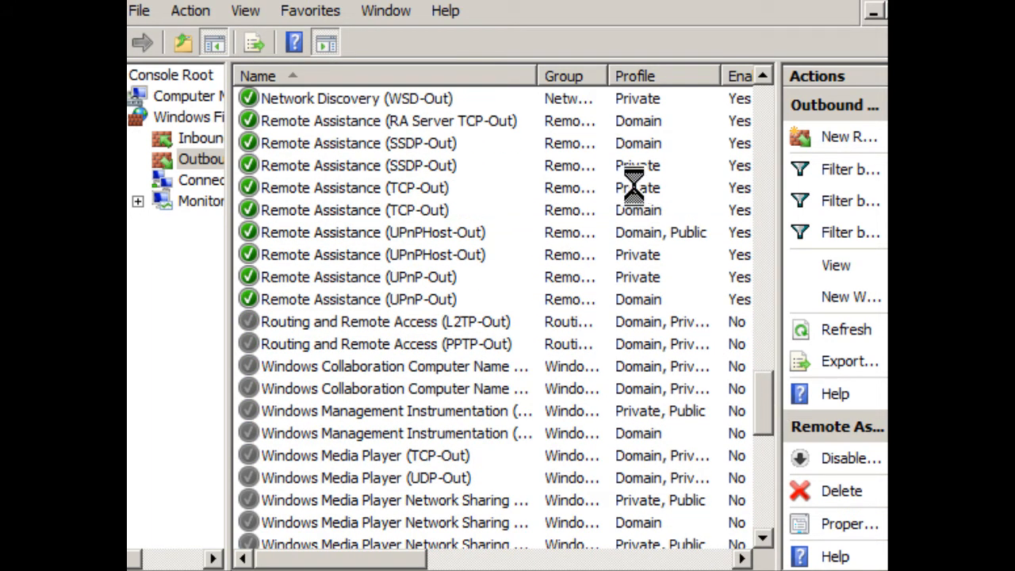
click(353, 210)
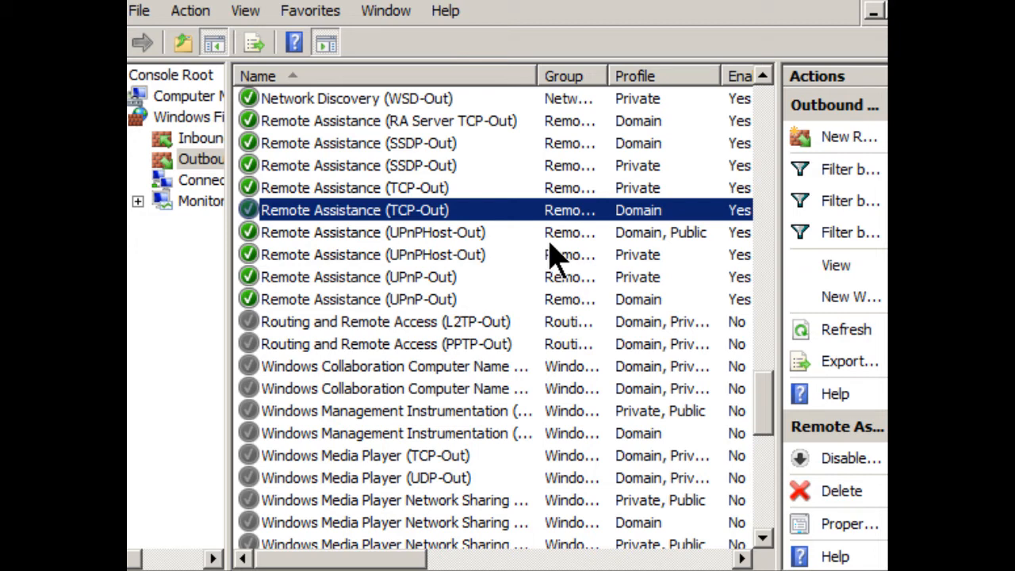
mouse_move(428, 321)
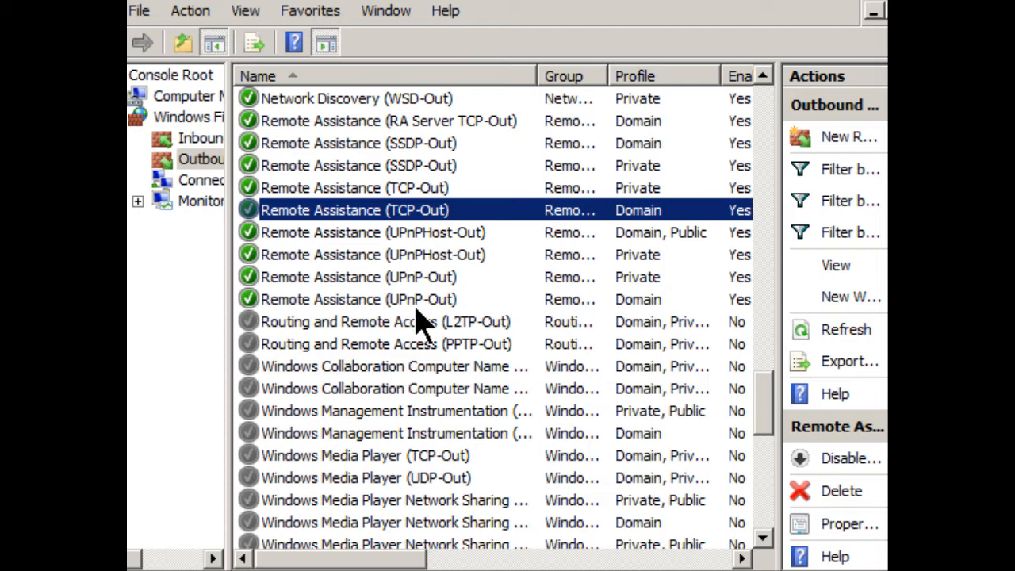
mouse_move(428, 305)
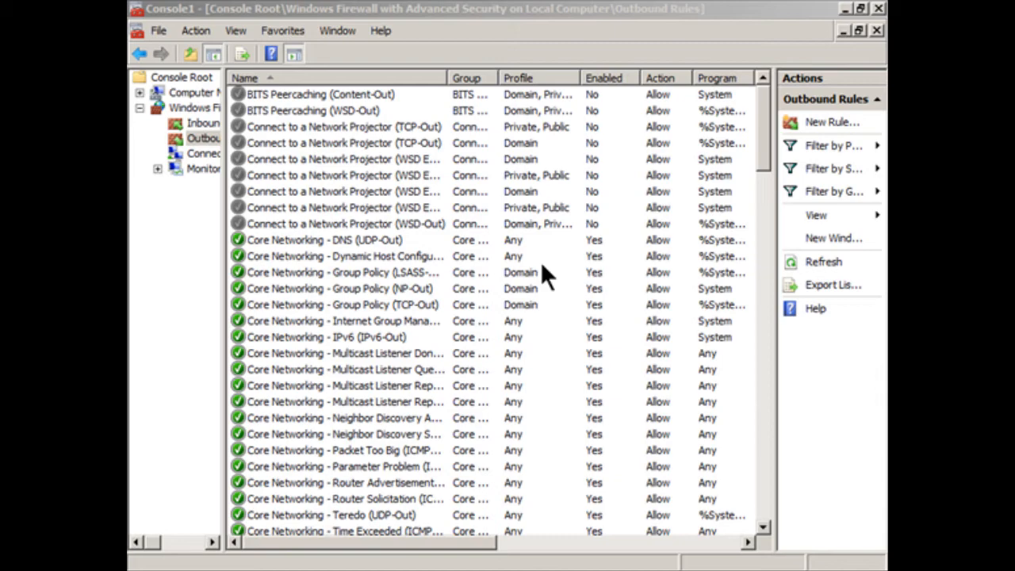
mouse_move(214, 139)
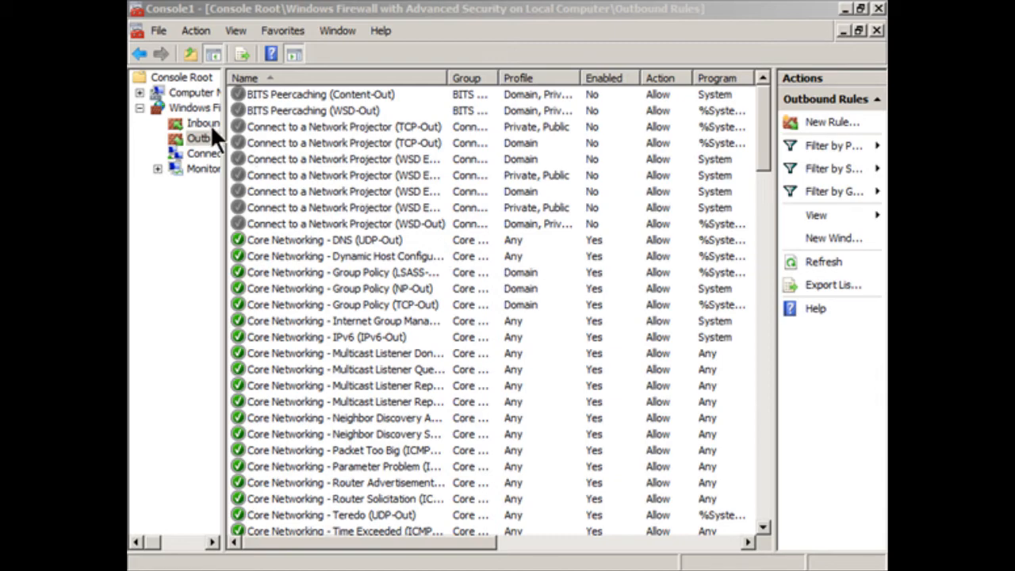
Select Inbound Rules and launch the New Inbound Rule Wizard from the Actions pane.
click(203, 123)
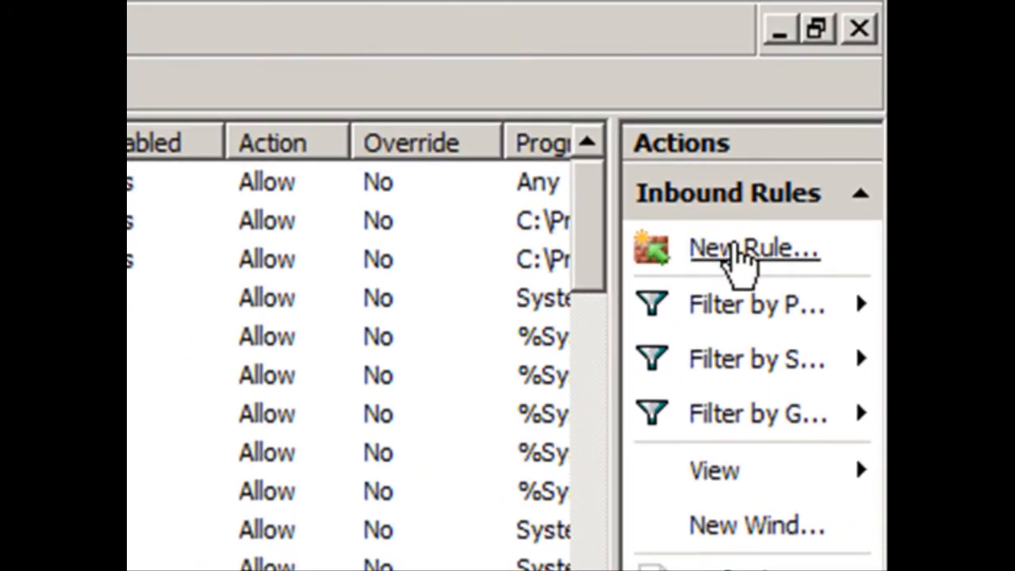
mouse_move(729, 277)
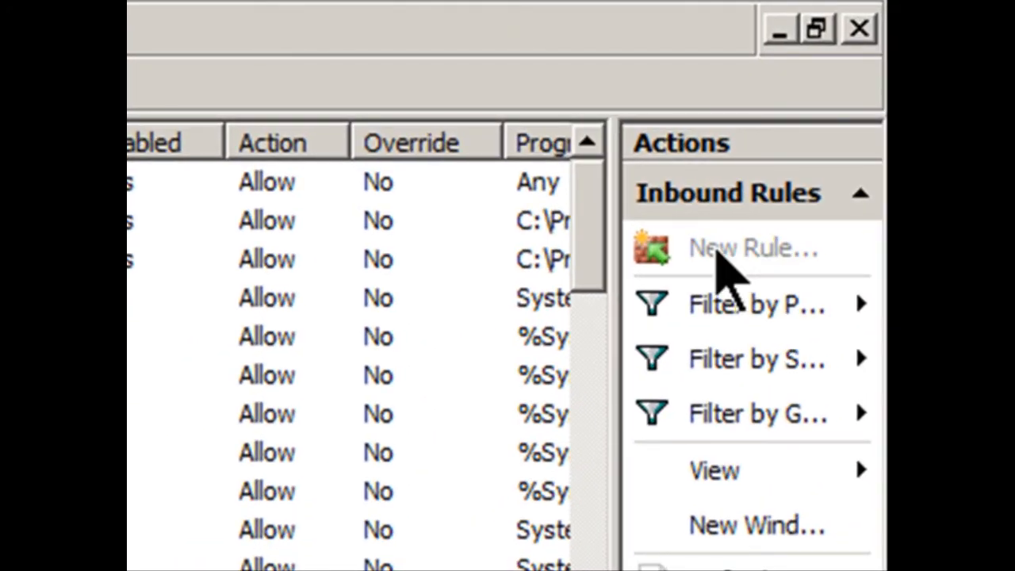
click(750, 247)
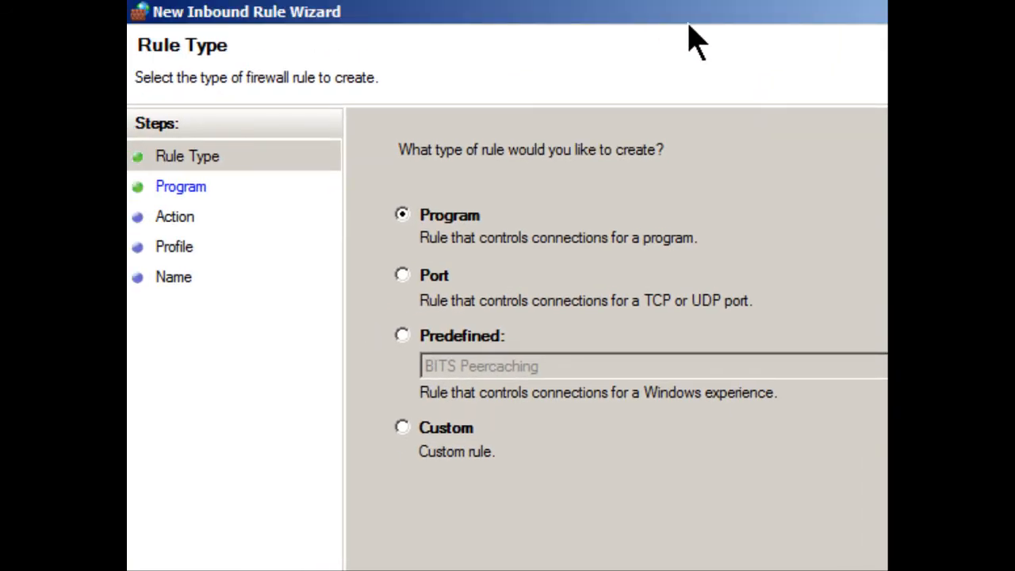
mouse_move(519, 234)
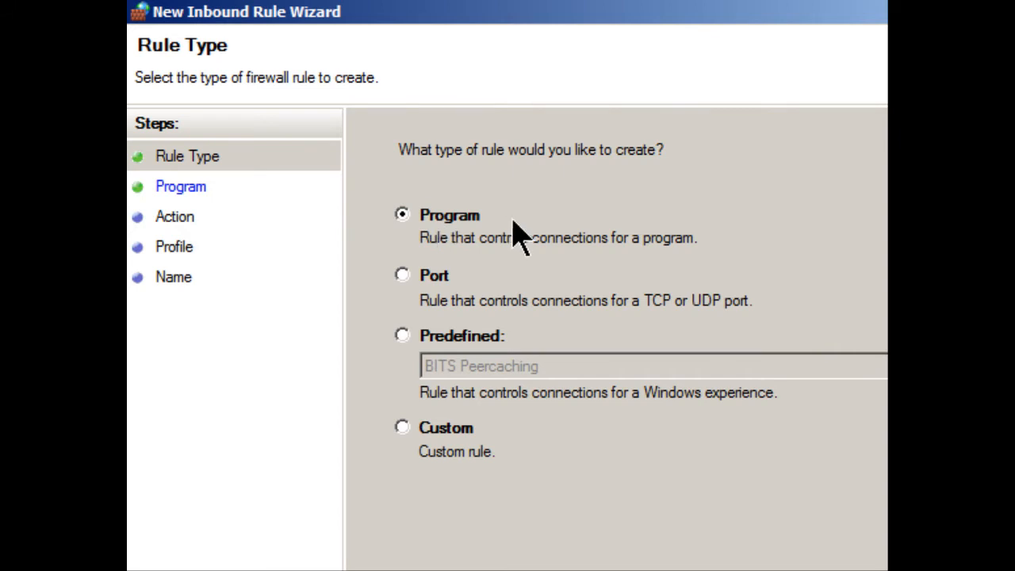
mouse_move(496, 459)
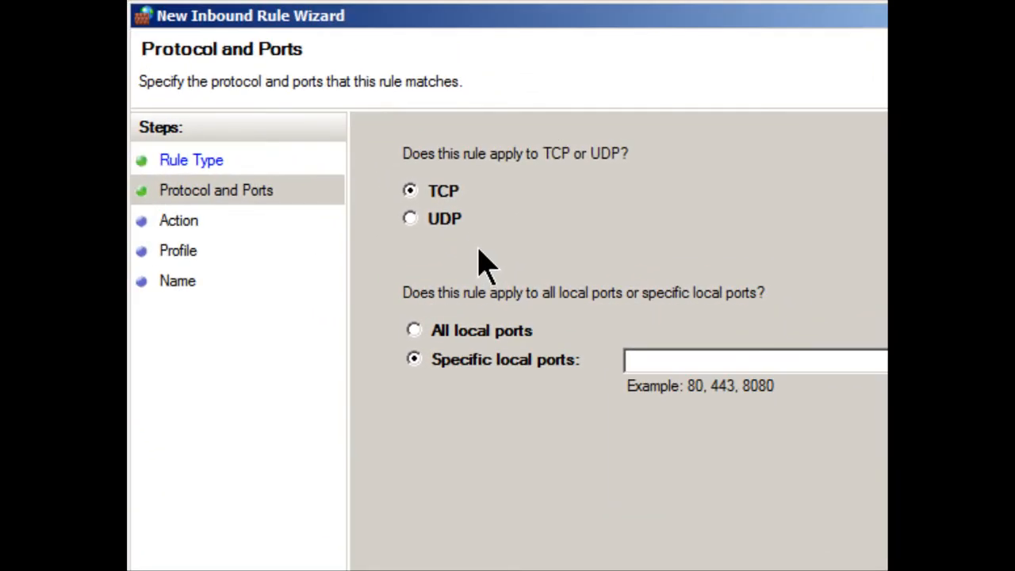
mouse_move(416, 230)
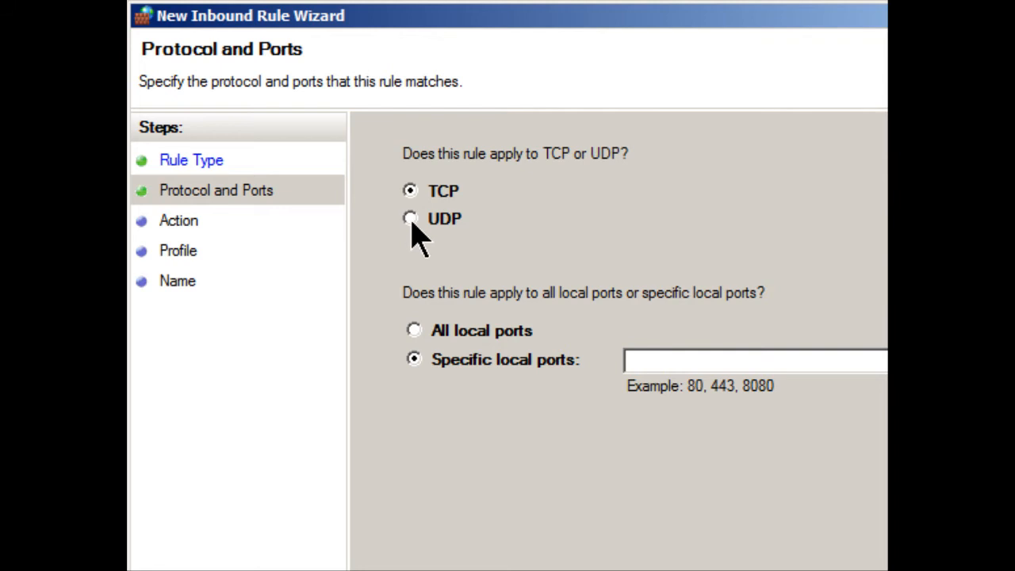
Choose UDP and enter 8767 as the specific local port.
click(410, 219)
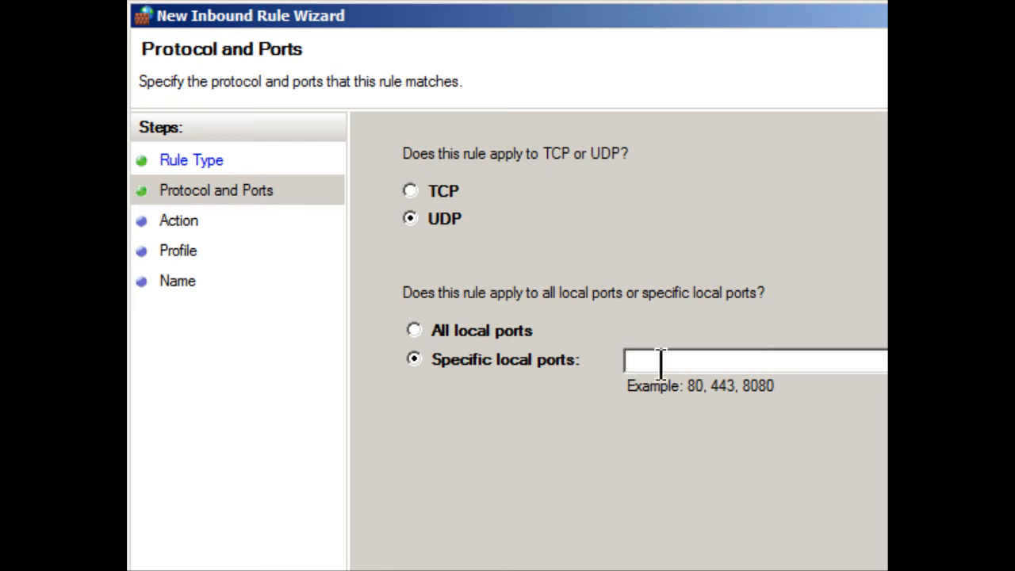
text(8767)
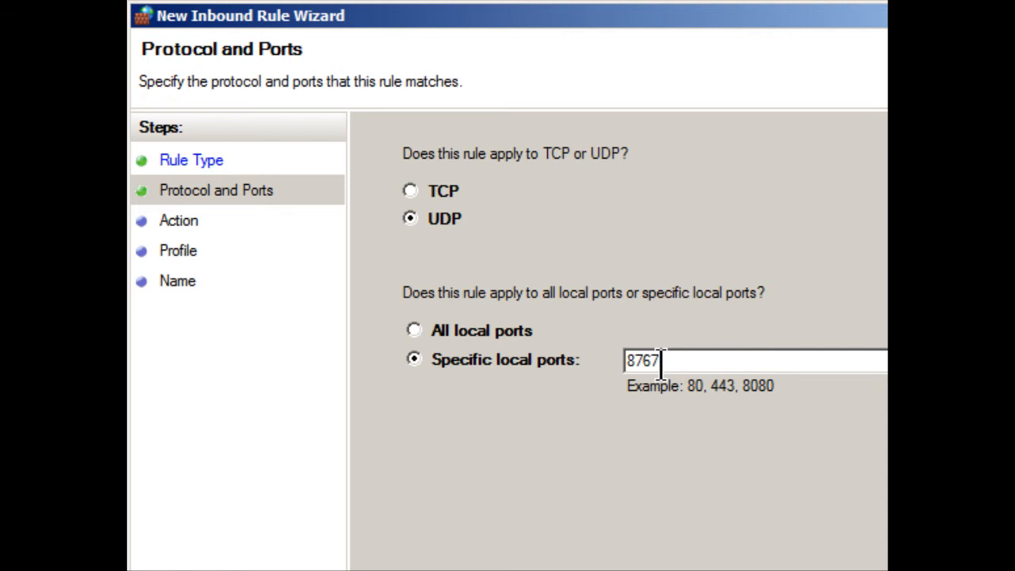
mouse_move(714, 337)
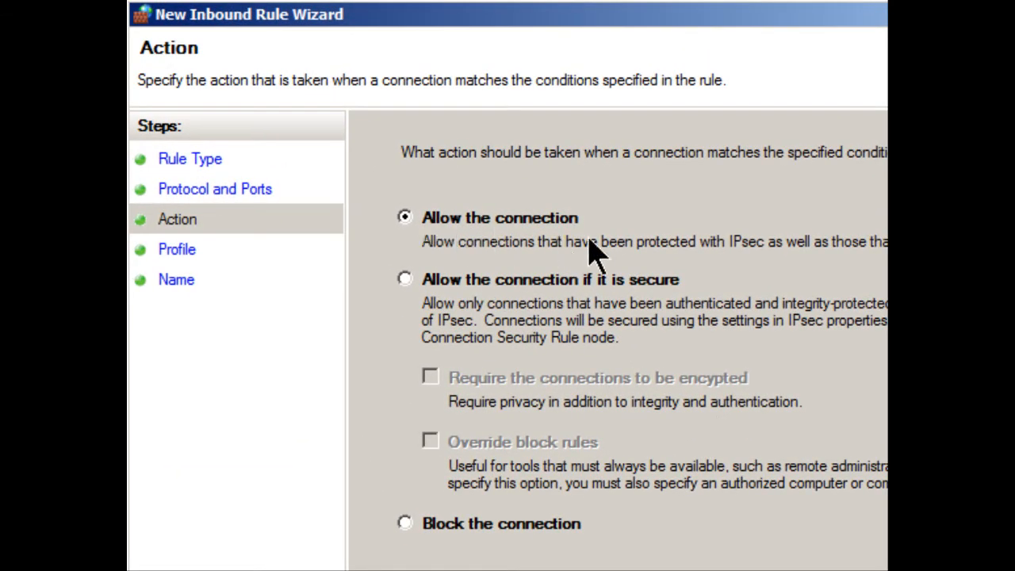
mouse_move(432, 305)
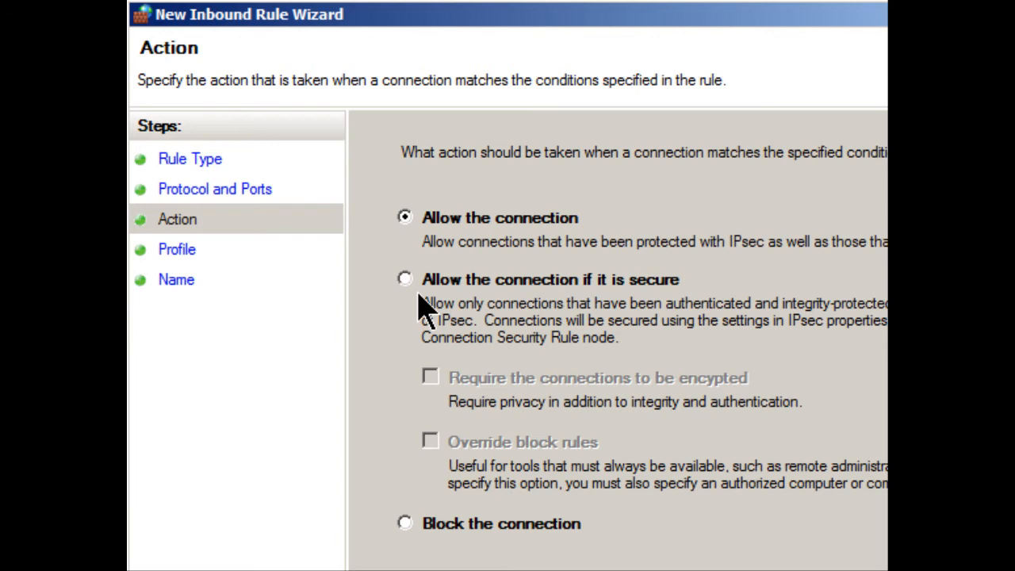
mouse_move(670, 313)
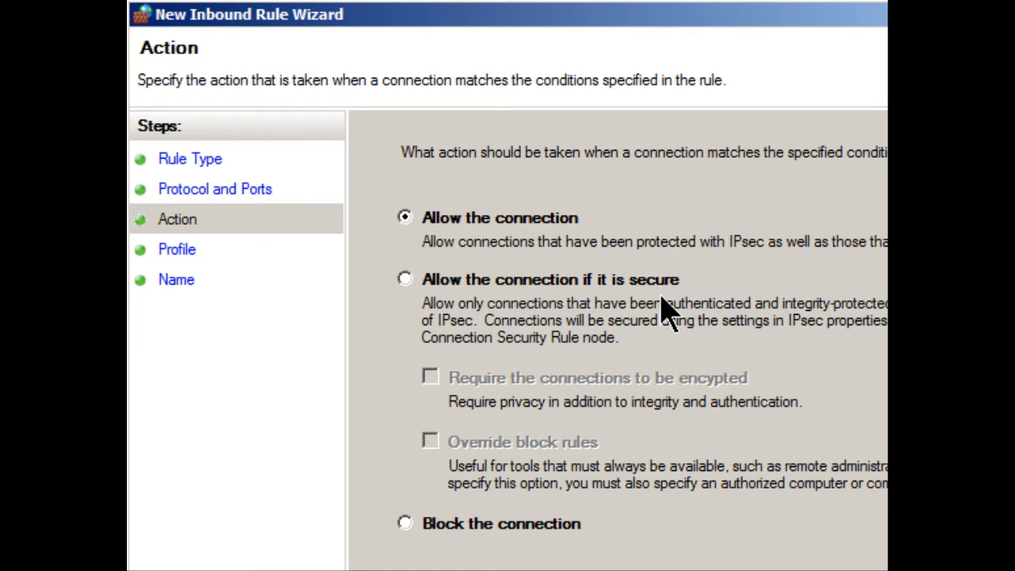
mouse_move(656, 529)
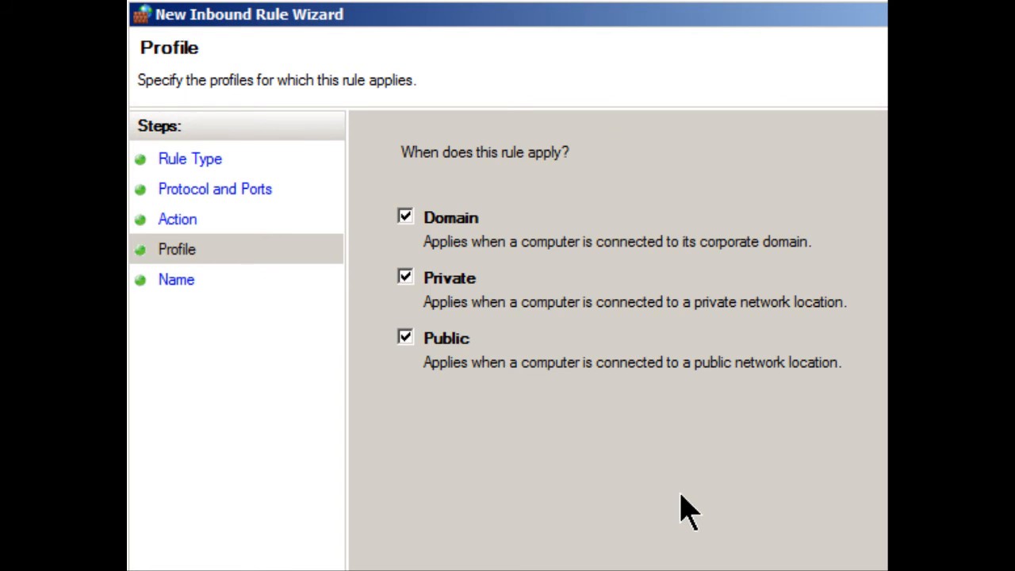
mouse_move(487, 305)
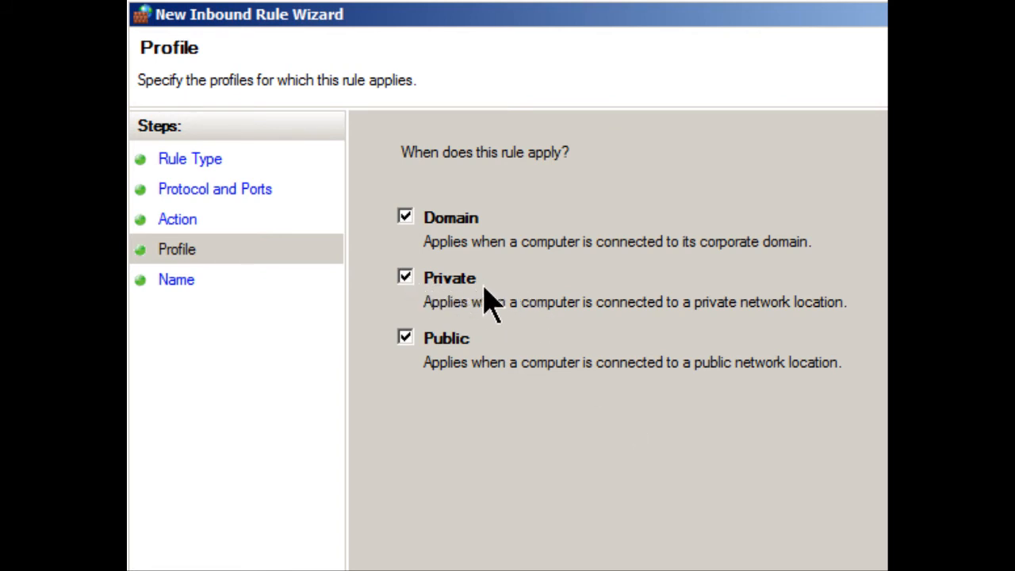
mouse_move(470, 420)
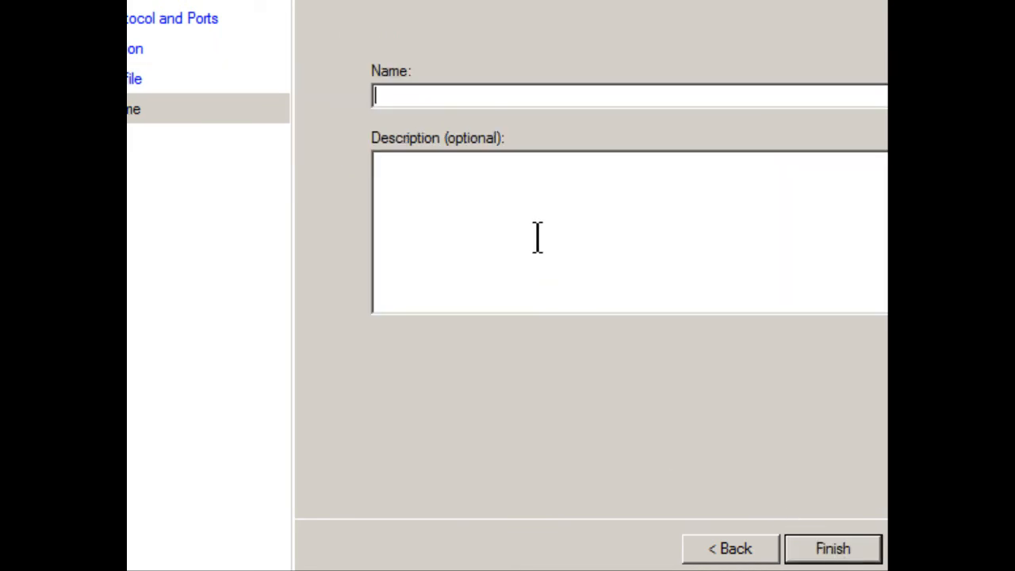
Name the rule 'TeamSpeak' with the description 'Server program rule'.
text(Team)
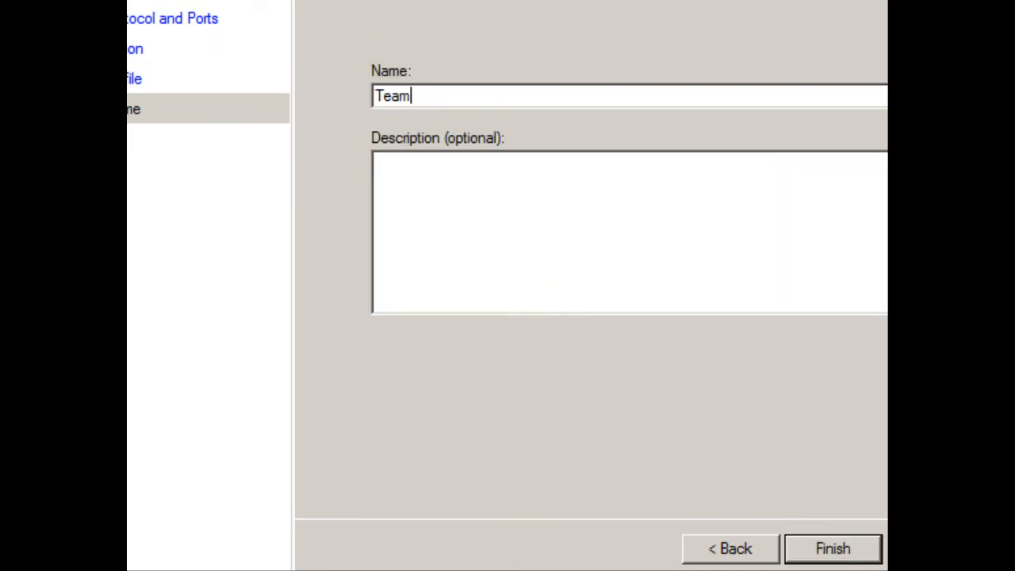
text(Speak)
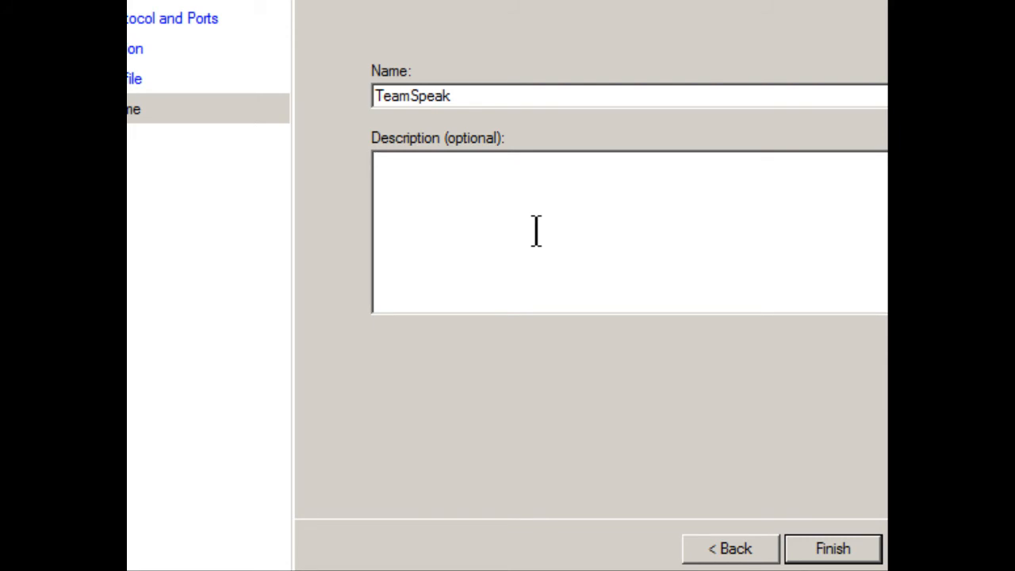
text(Server)
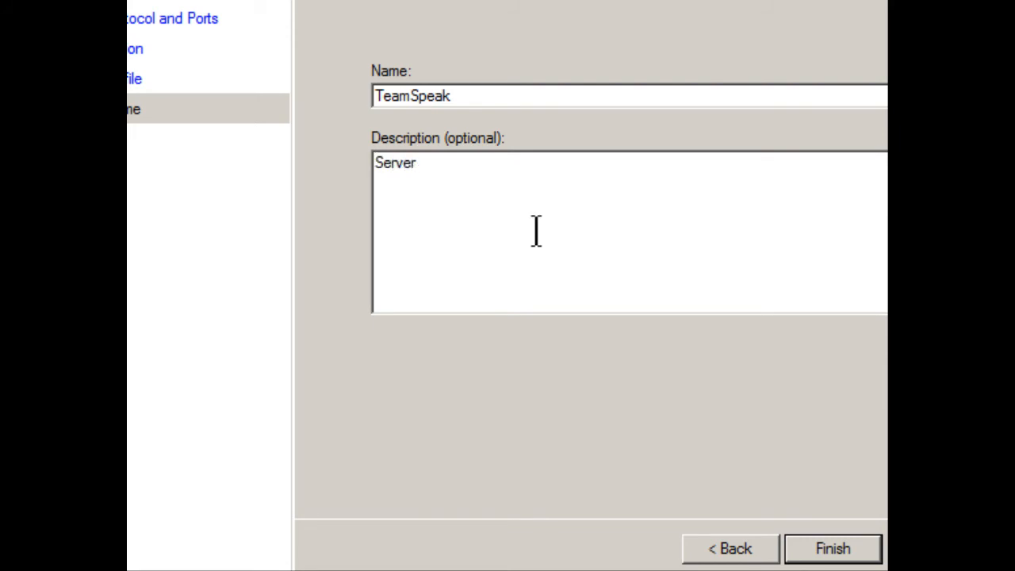
text(progr)
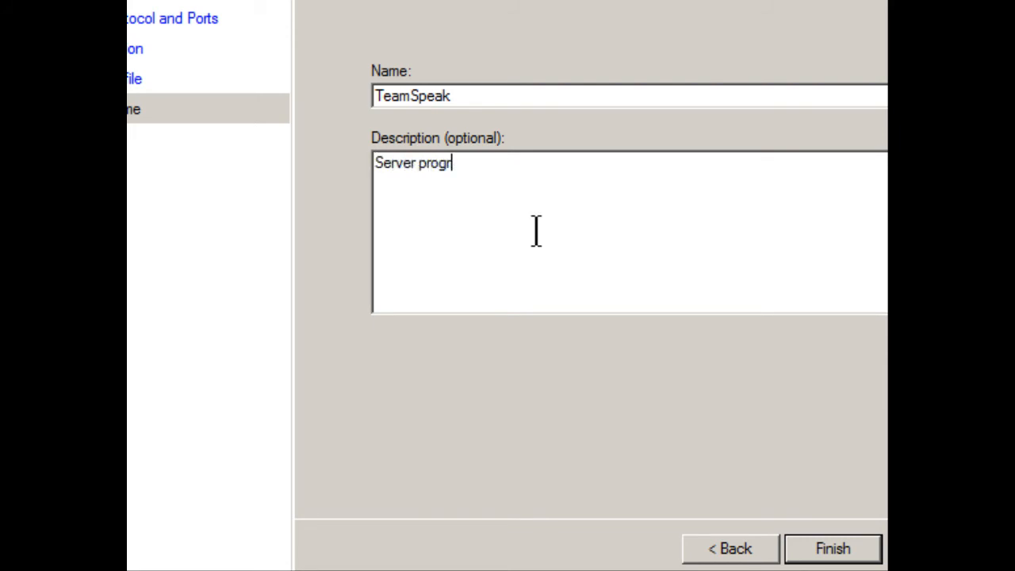
text(am rule)
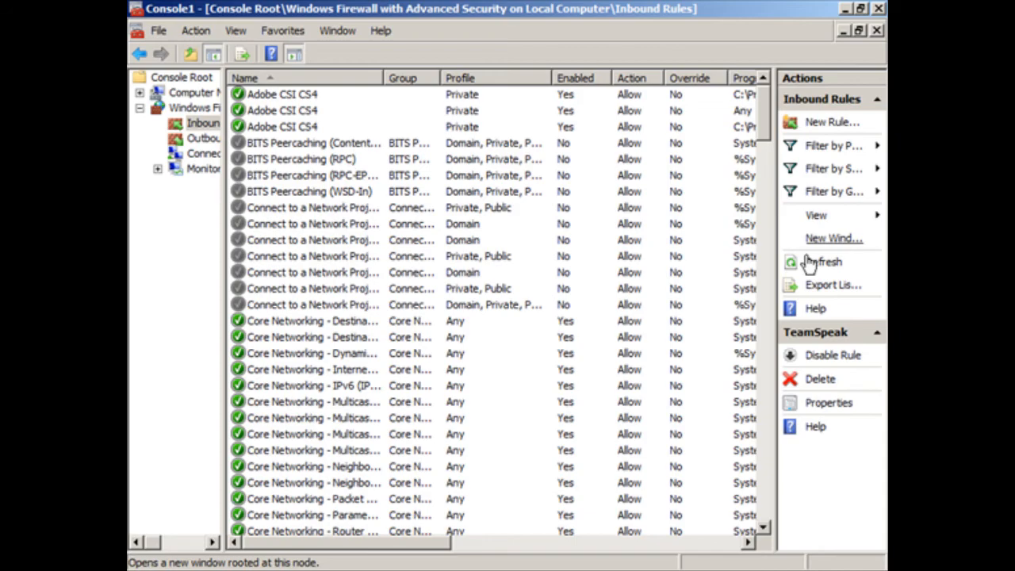
Scroll Inbound Rules to the TeamSpeak entry and confirm UDP local port 8767.
scroll(down, 3)
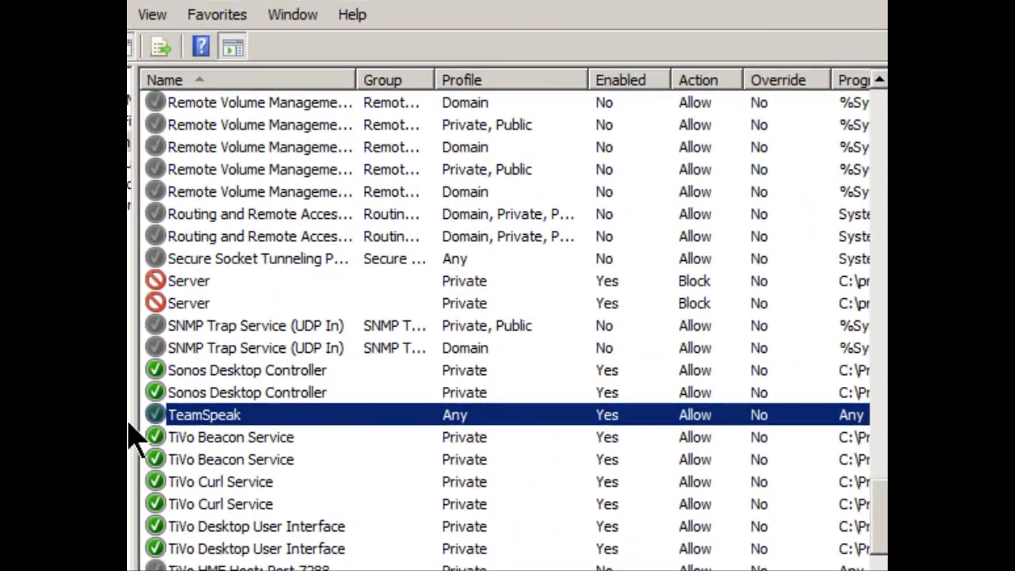
mouse_move(487, 432)
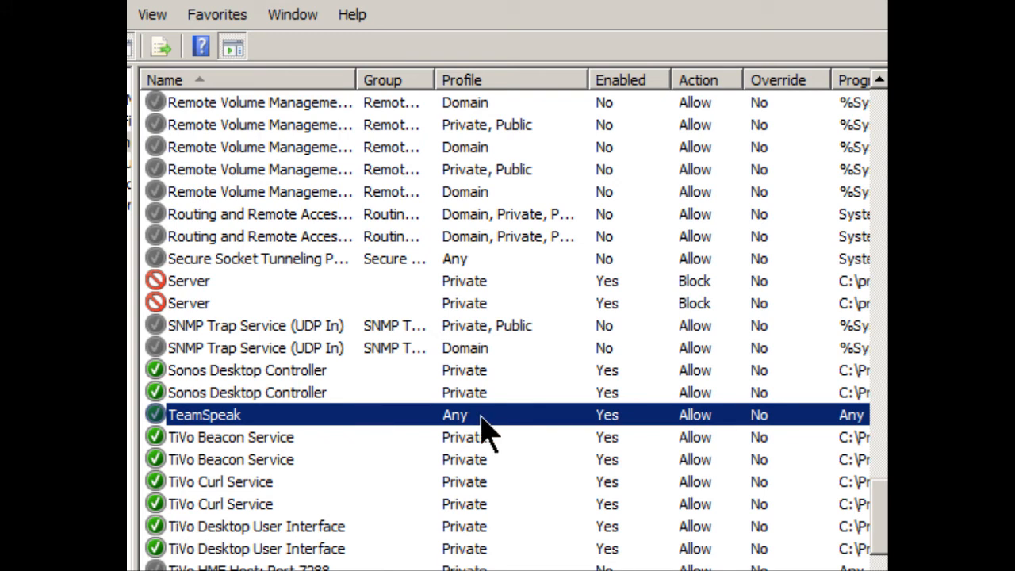
mouse_move(485, 430)
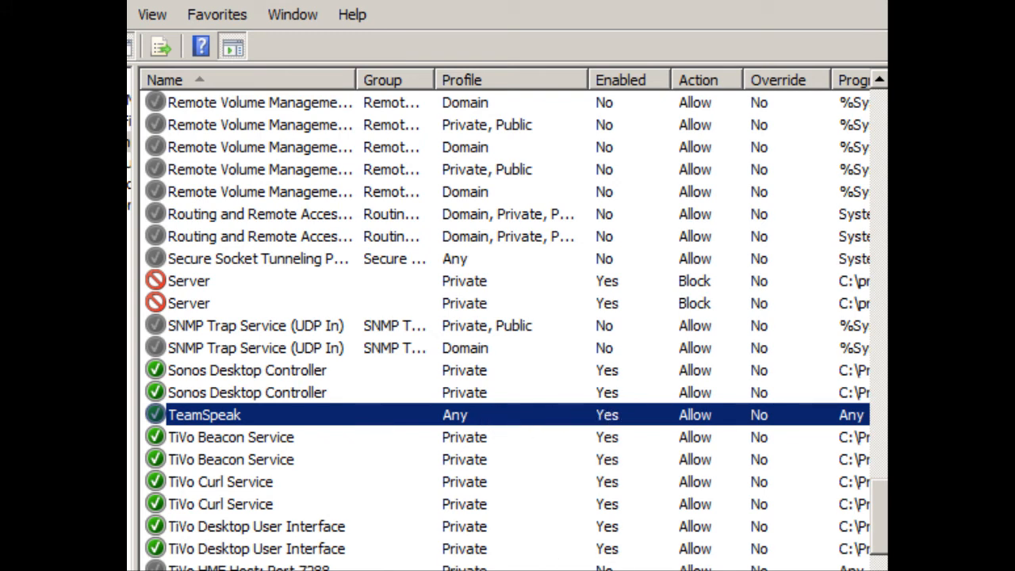
scroll(right, 3)
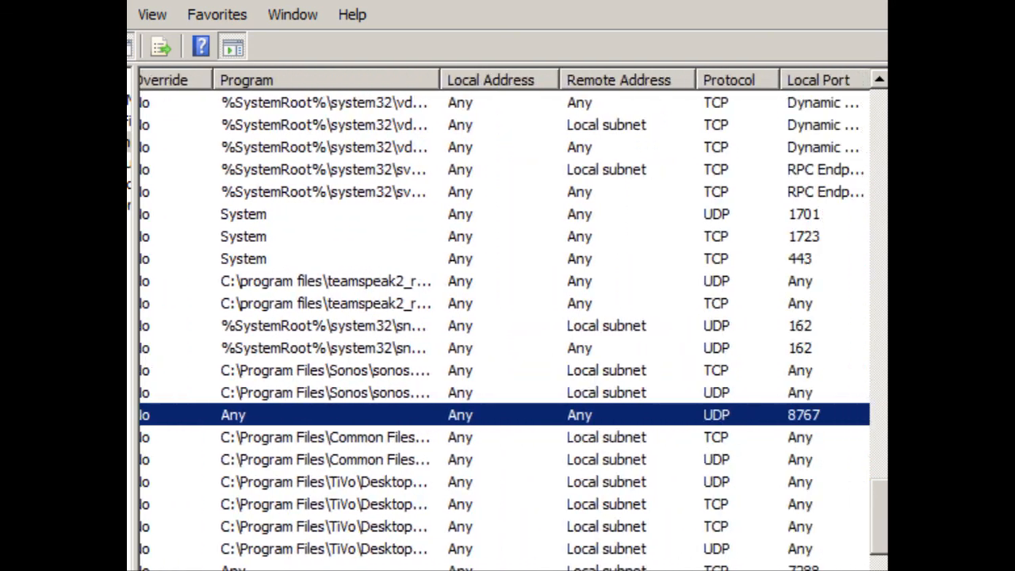
scroll(right, 3)
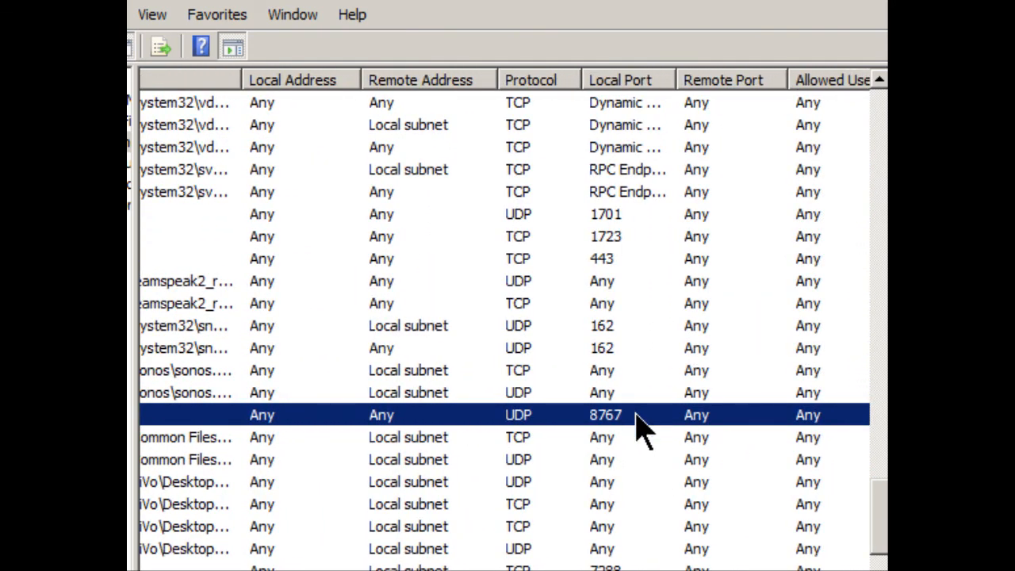
mouse_move(570, 432)
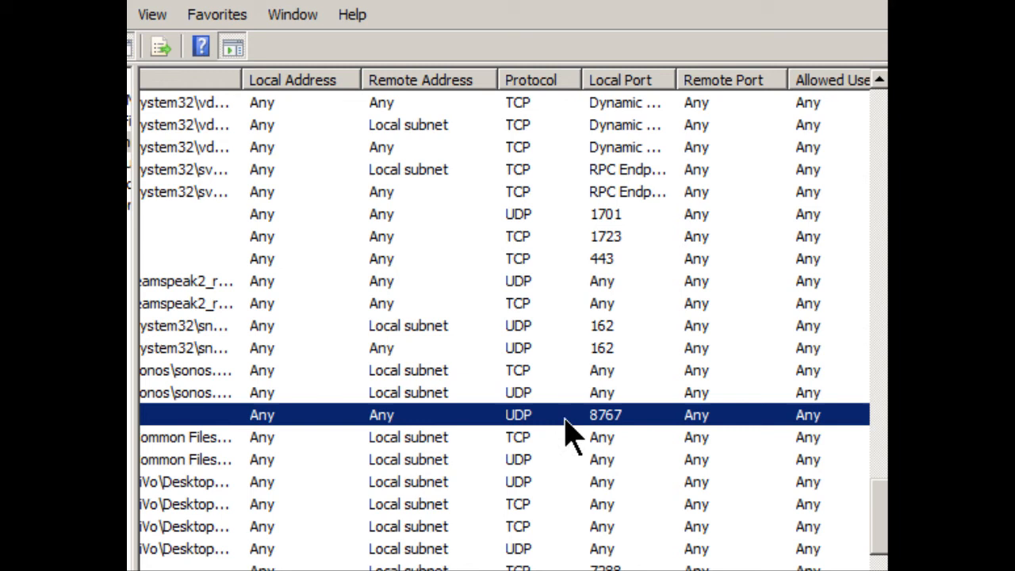
mouse_move(634, 440)
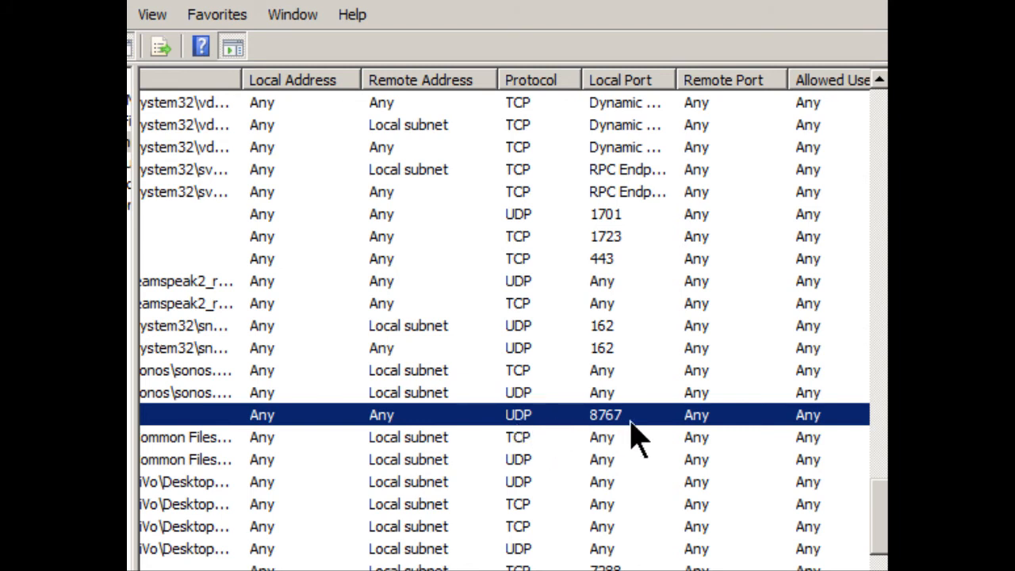
mouse_move(730, 432)
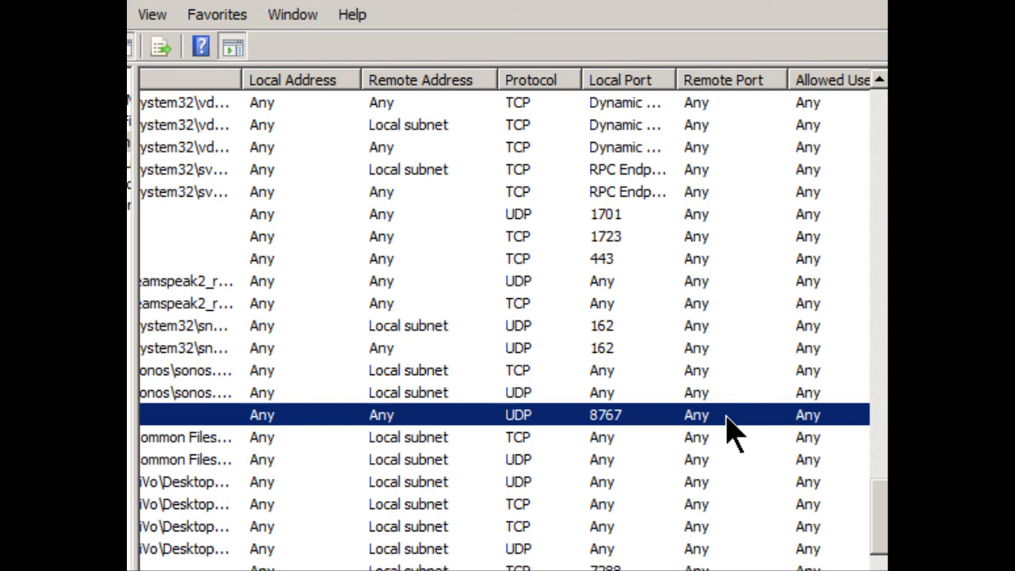
mouse_move(685, 440)
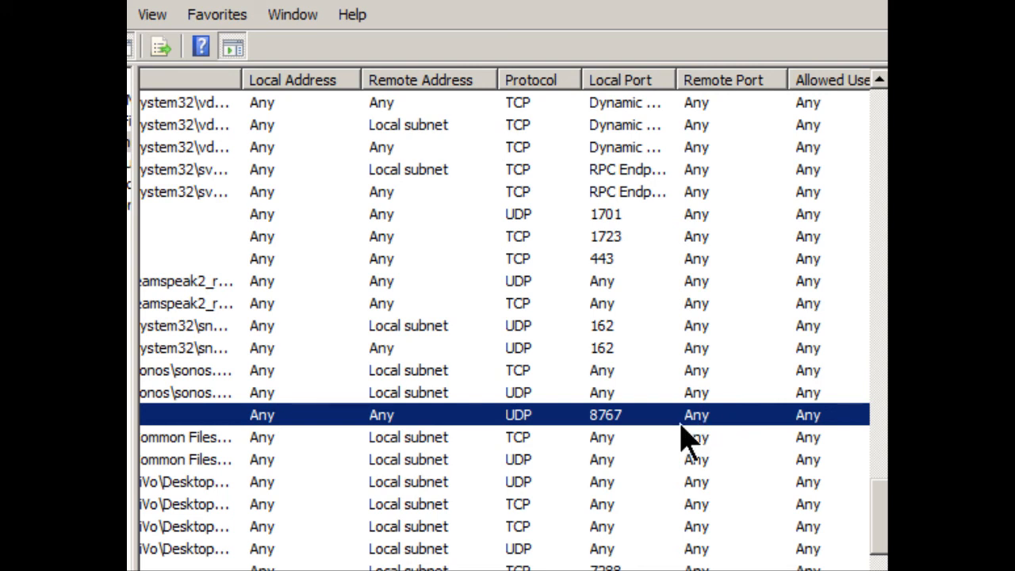
mouse_move(717, 439)
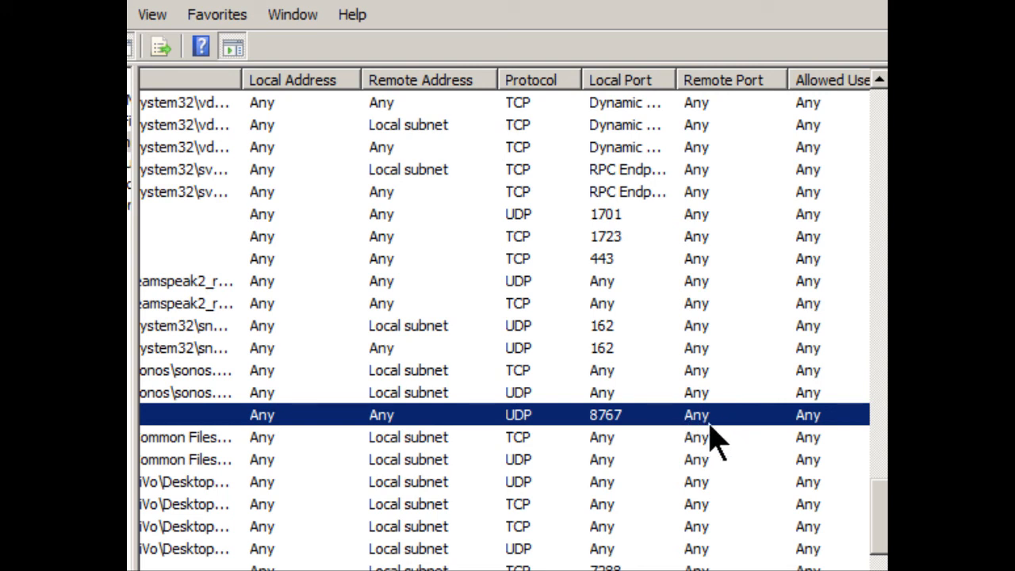
mouse_move(817, 436)
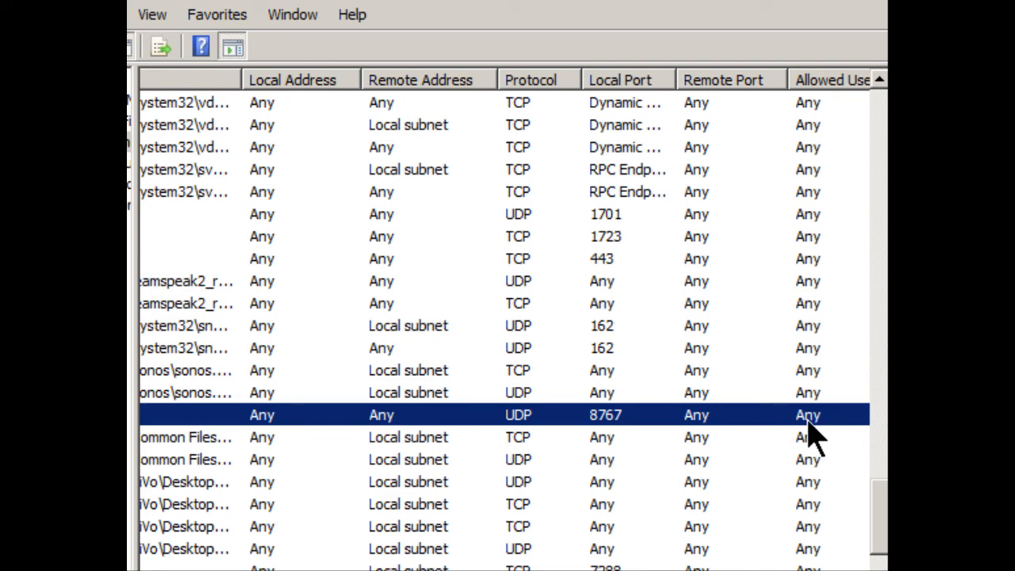
mouse_move(404, 428)
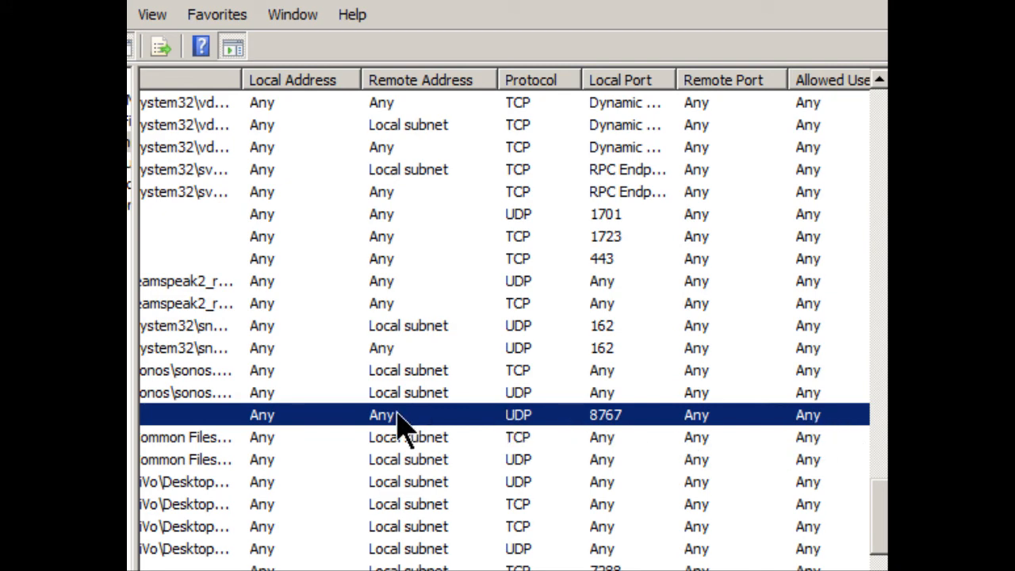
double_click(396, 415)
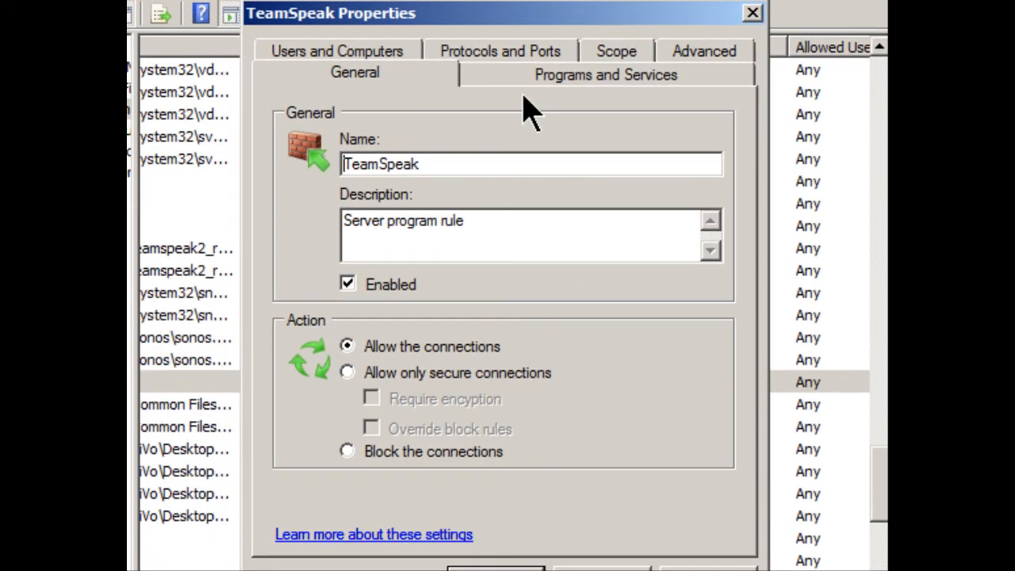
click(336, 50)
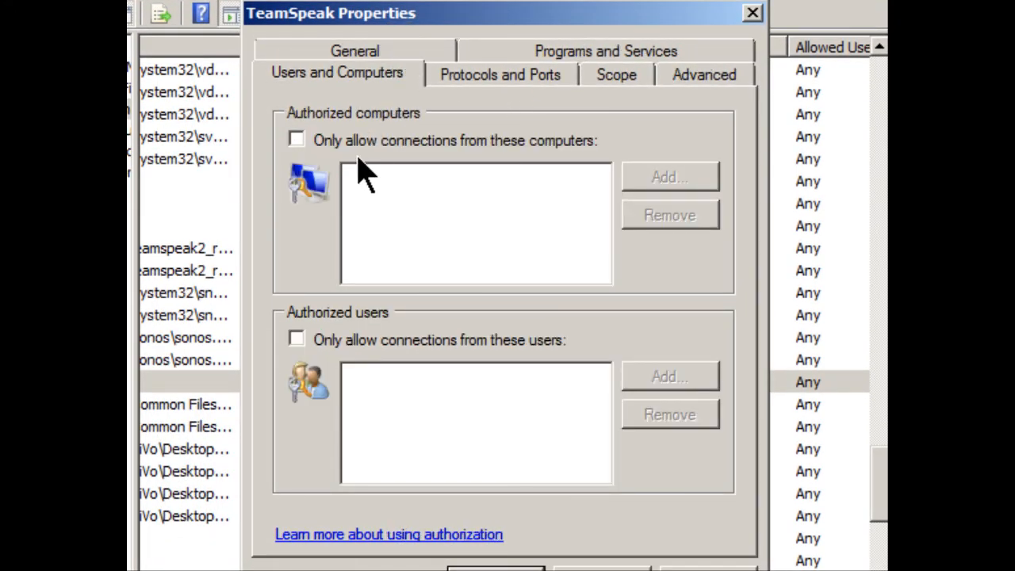
mouse_move(583, 381)
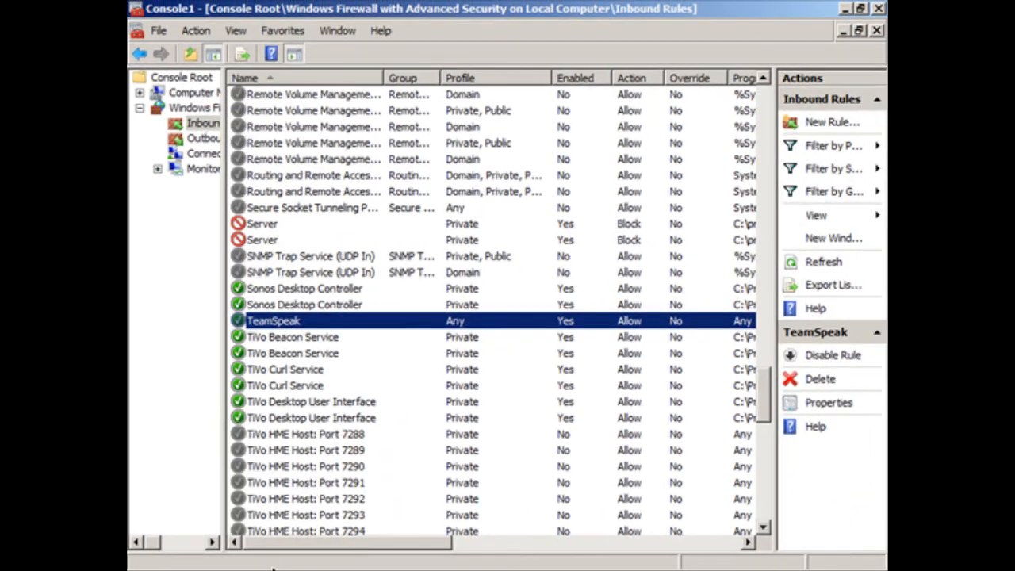
mouse_move(423, 319)
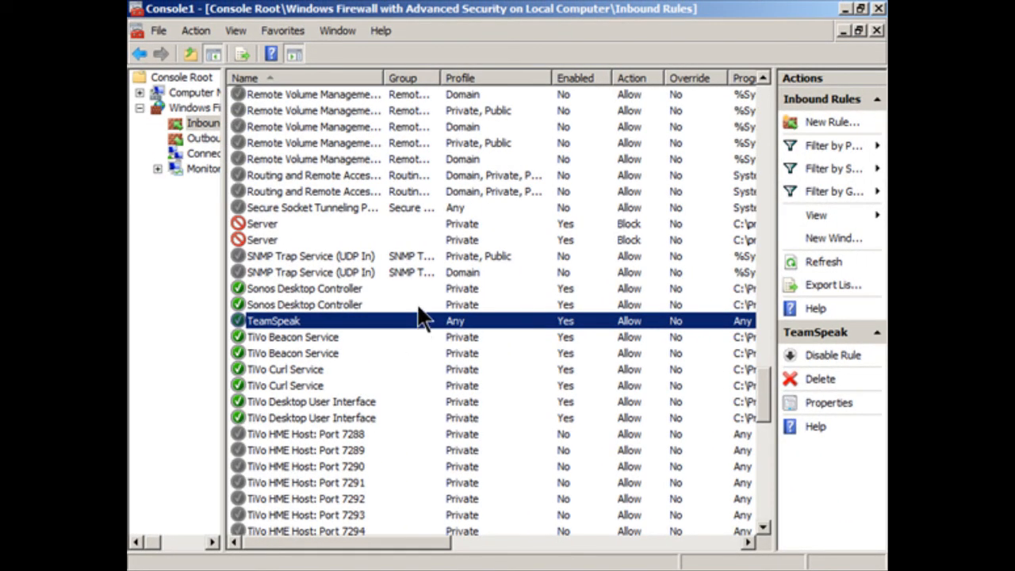